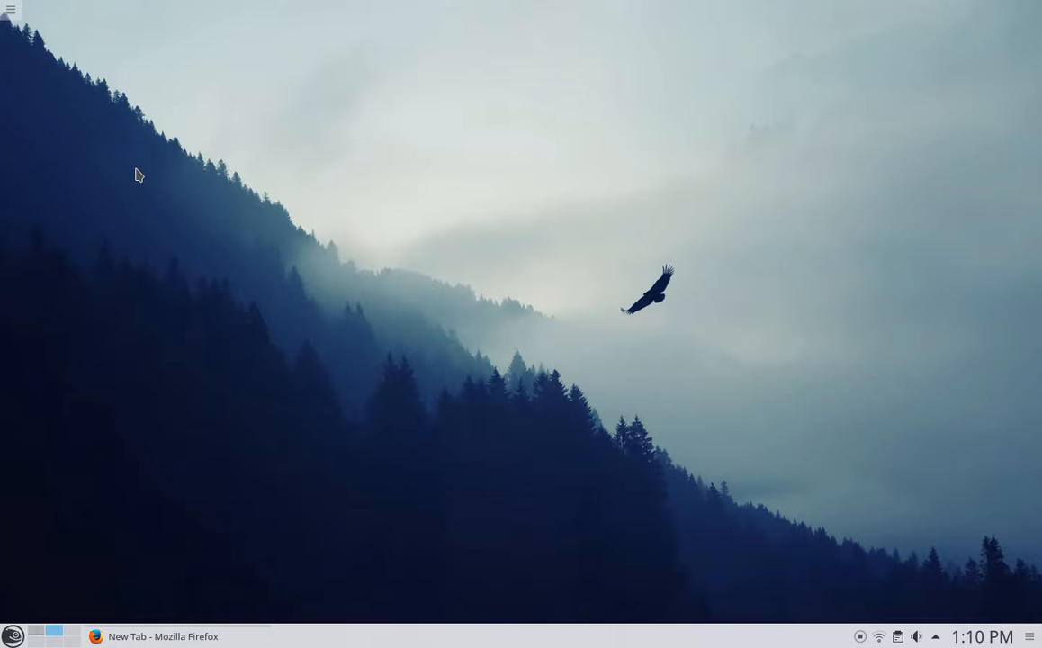
pyautogui.moveTo(21, 628)
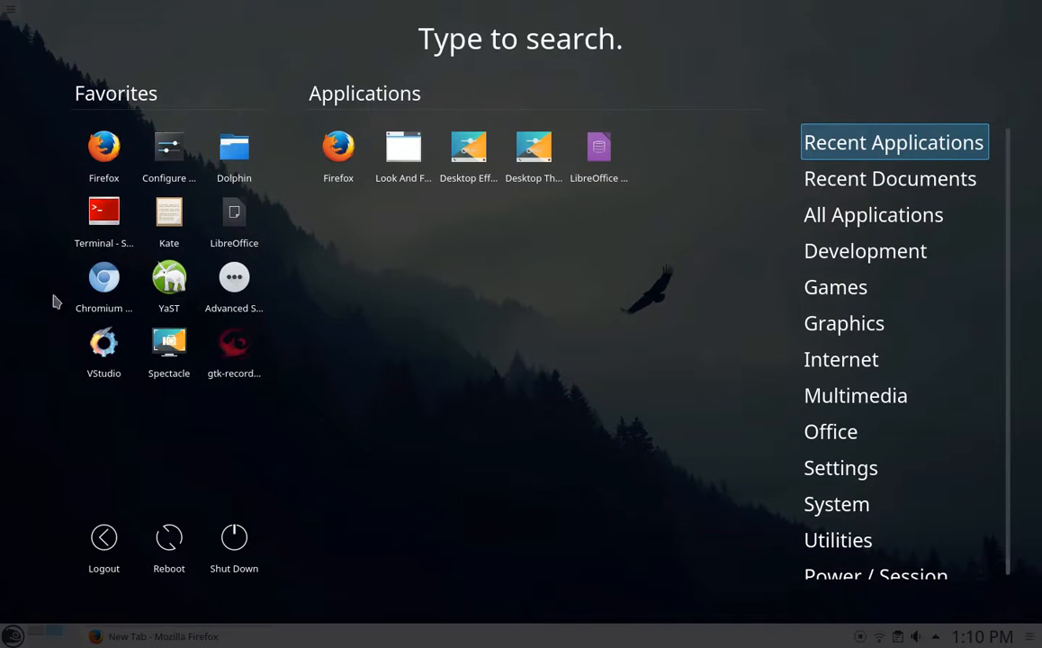
# Launch a superuser Konsole terminal from the application launcher favourites
pyautogui.click(105, 209)
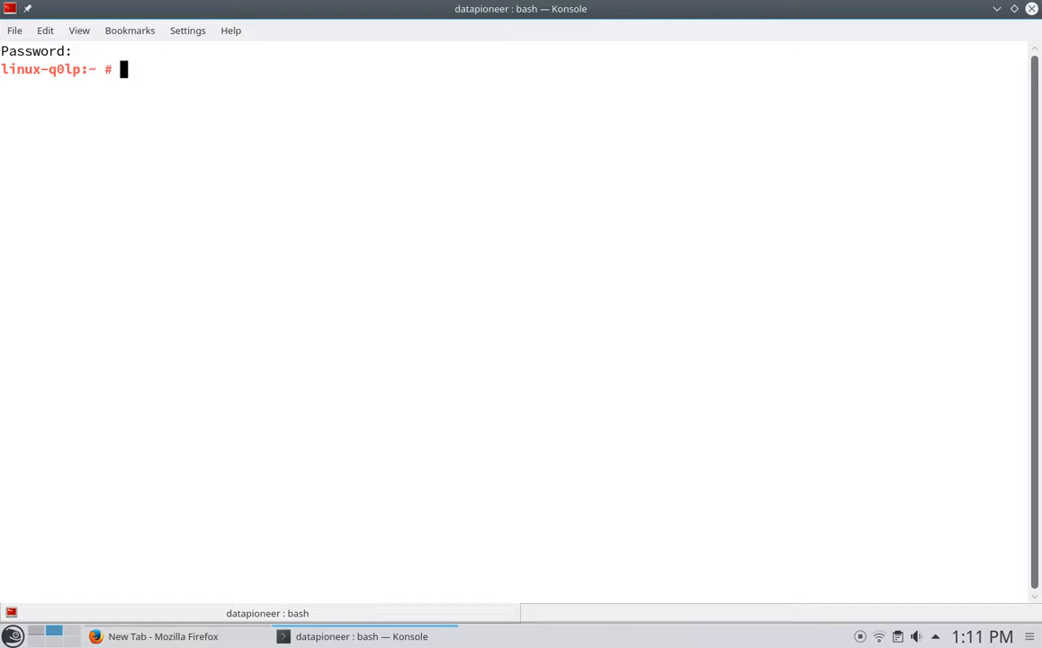
# Run the mysqlsvr command at the root prompt to start the Bitnami manager
pyautogui.write('m')
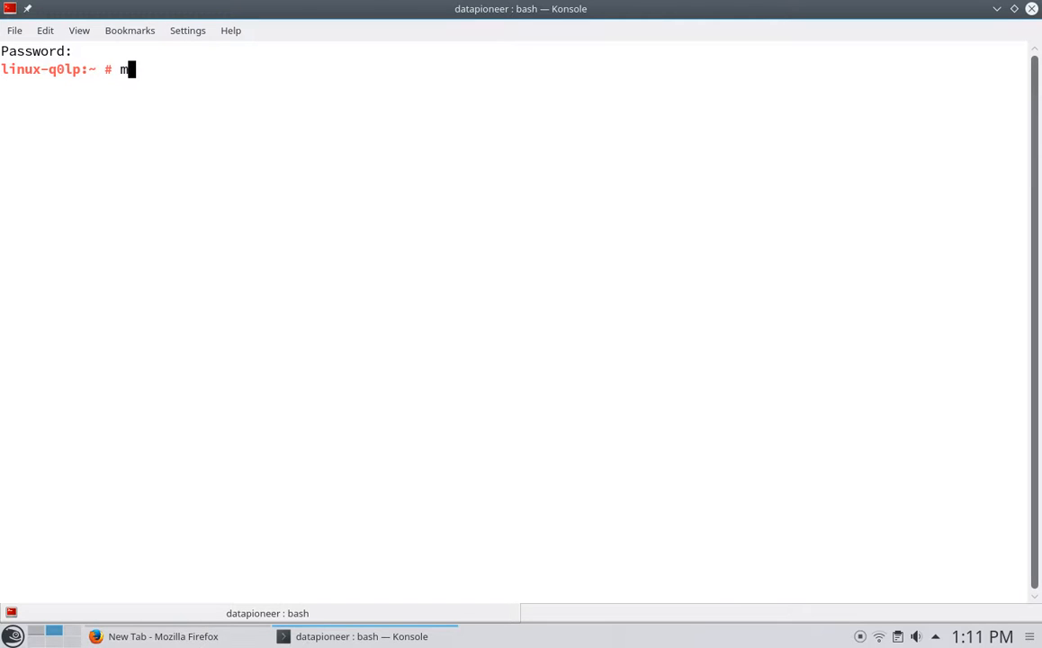
pyautogui.write('ysql')
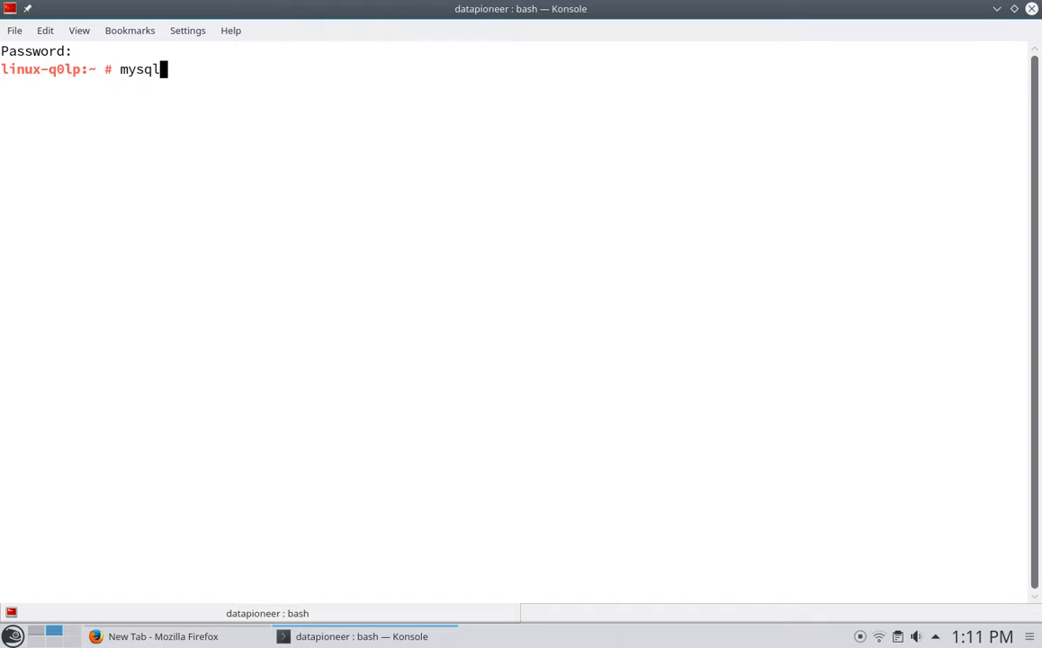
pyautogui.write('svr')
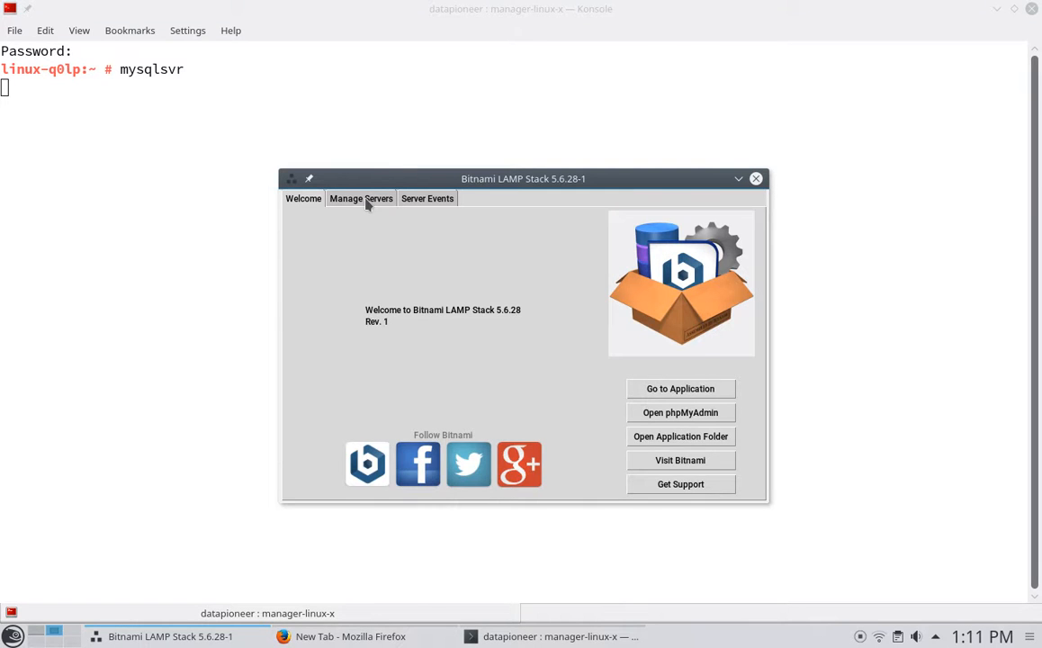
# Start MySQL and Apache from Manage Servers with Start All, then minimize the manager
pyautogui.click(362, 198)
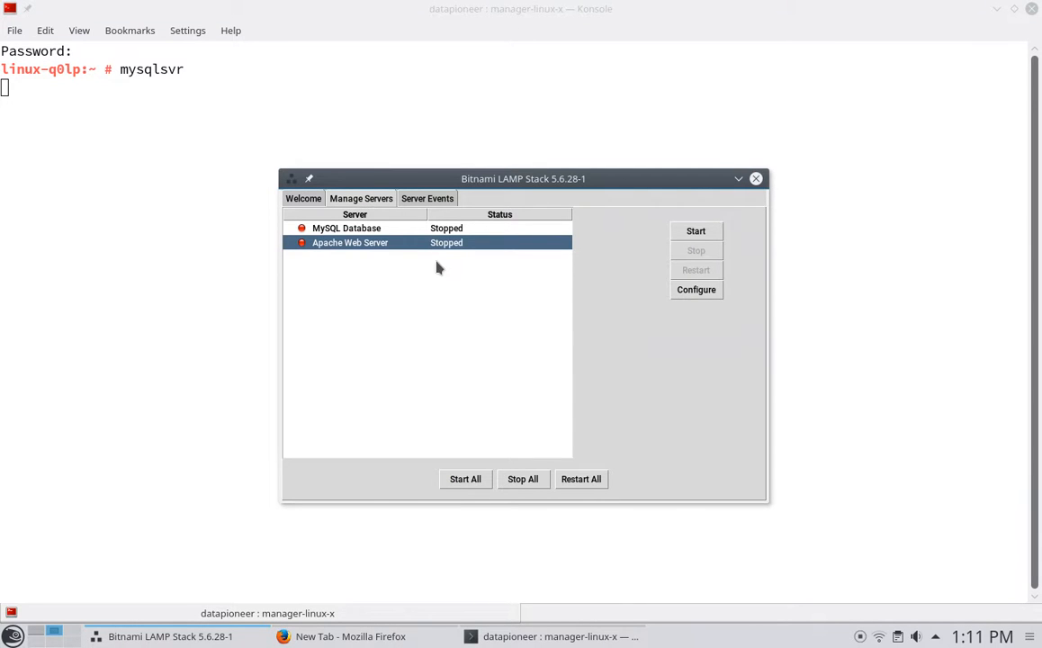
pyautogui.moveTo(403, 266)
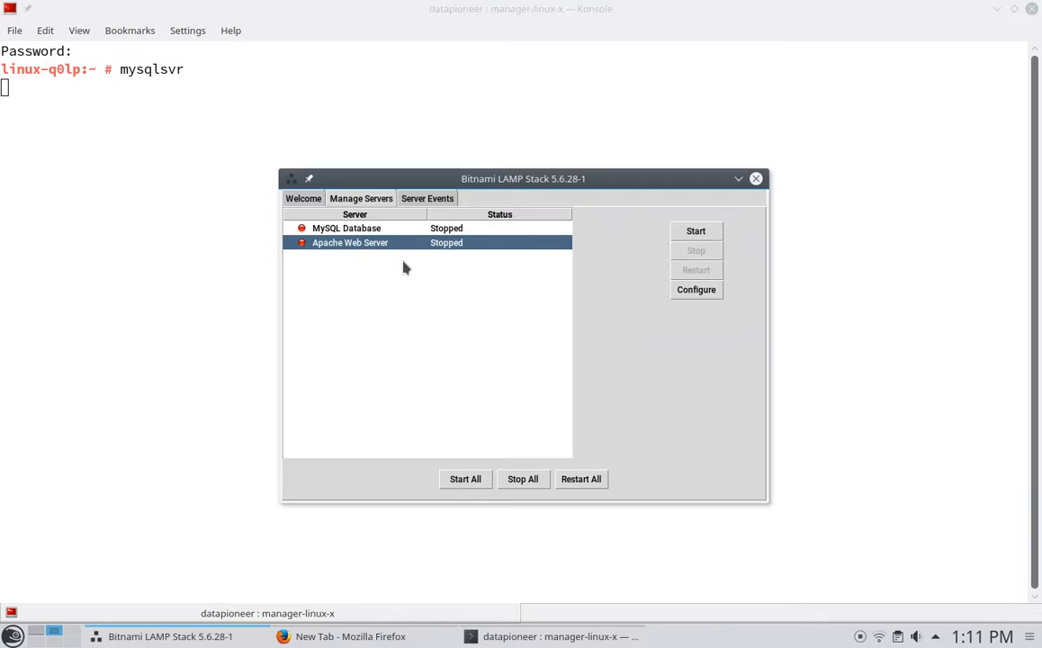
pyautogui.moveTo(490, 421)
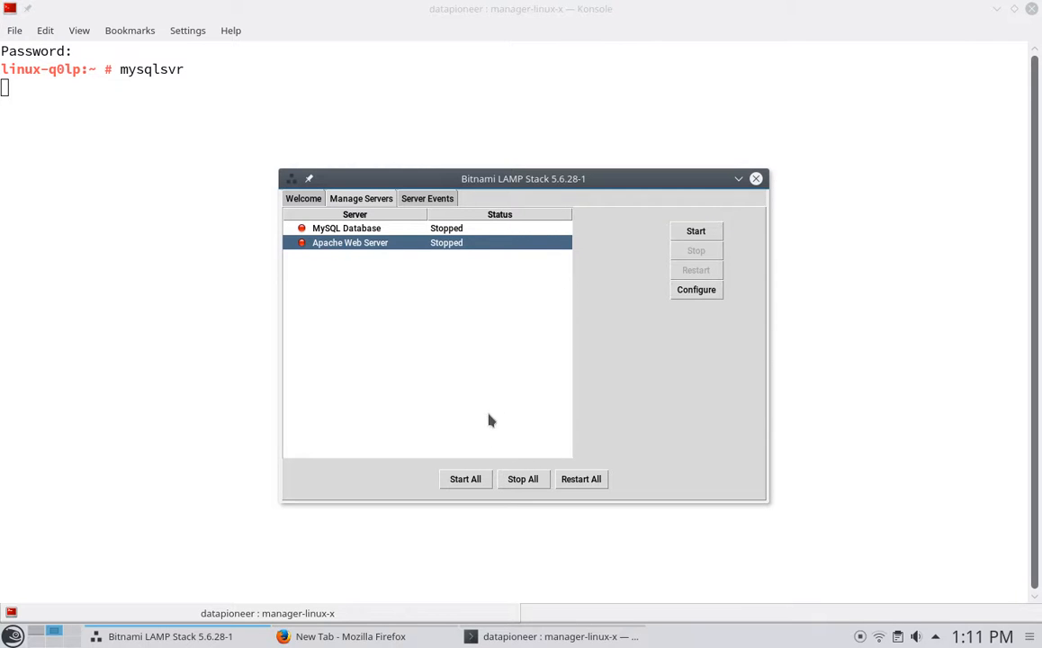
pyautogui.click(465, 479)
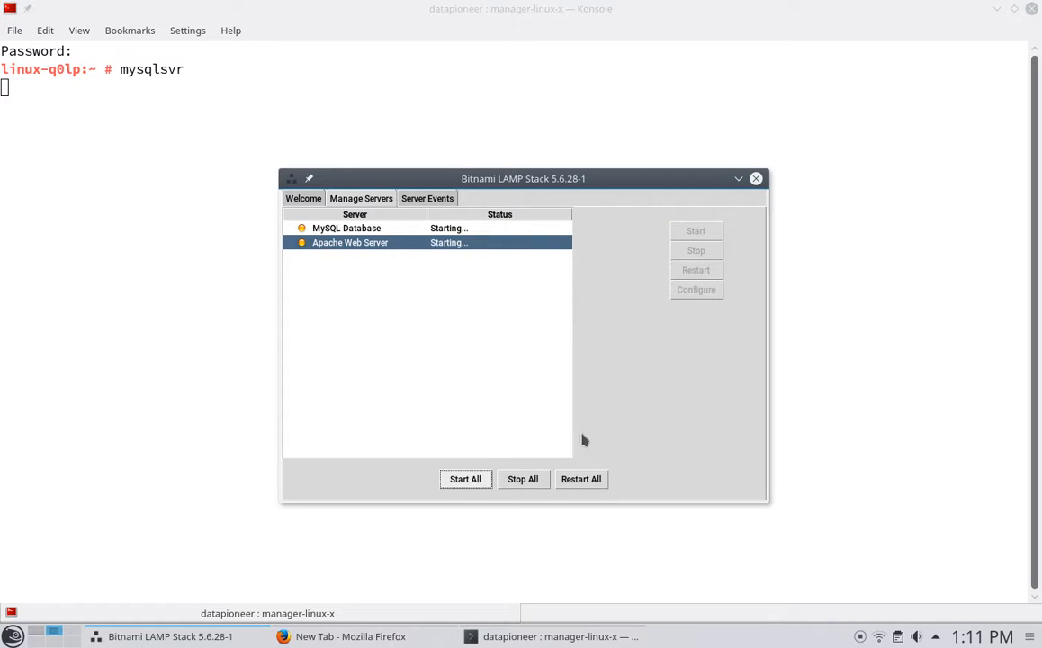
pyautogui.moveTo(626, 414)
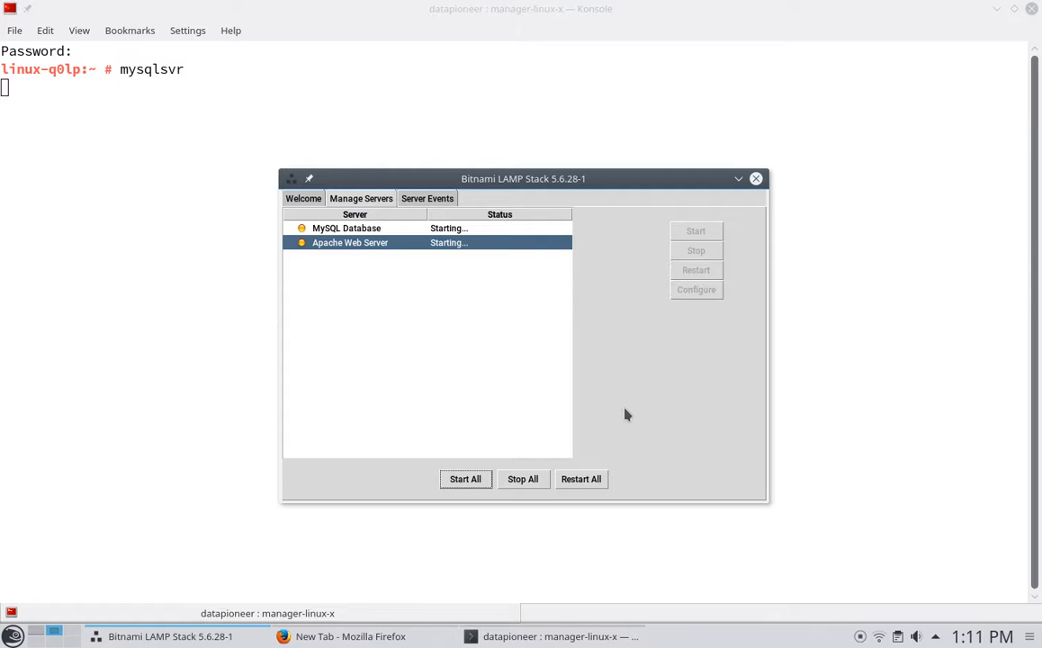
pyautogui.moveTo(622, 304)
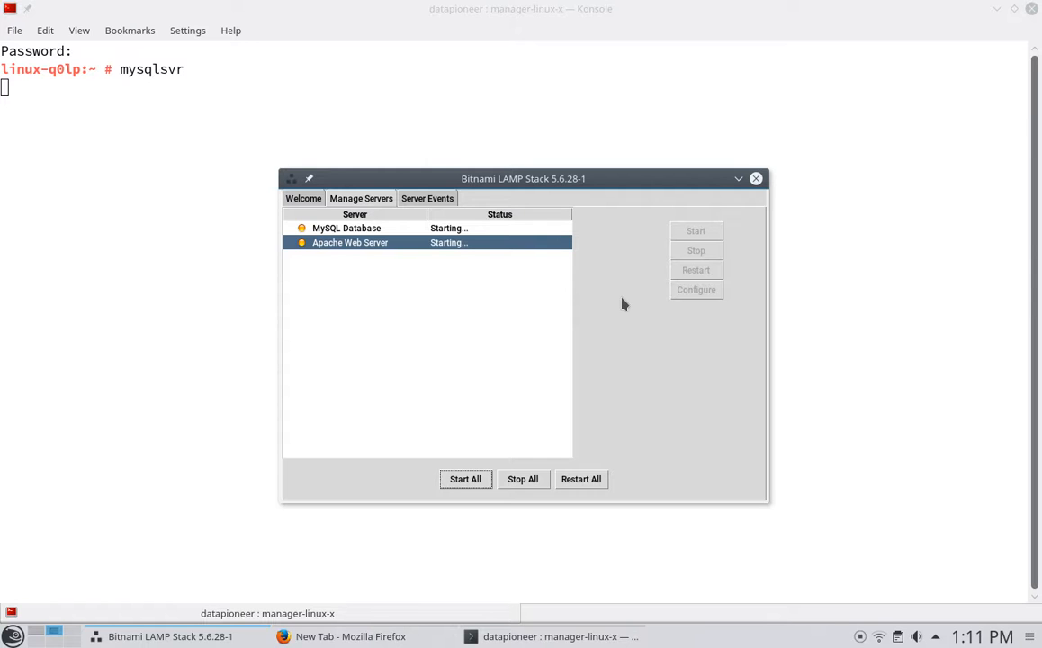
pyautogui.moveTo(632, 233)
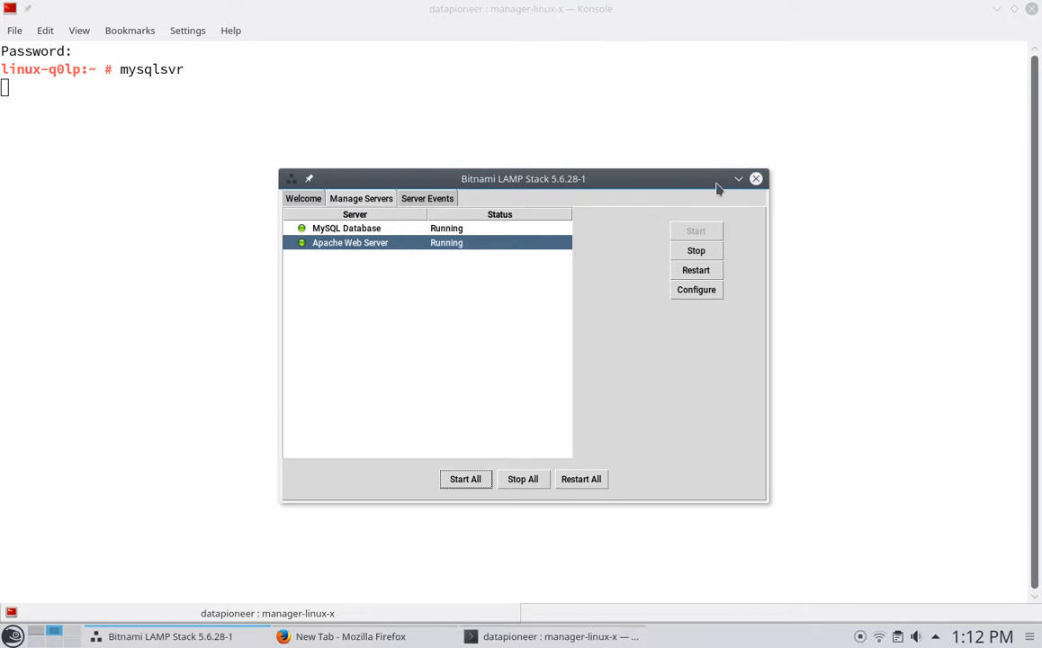
pyautogui.click(738, 178)
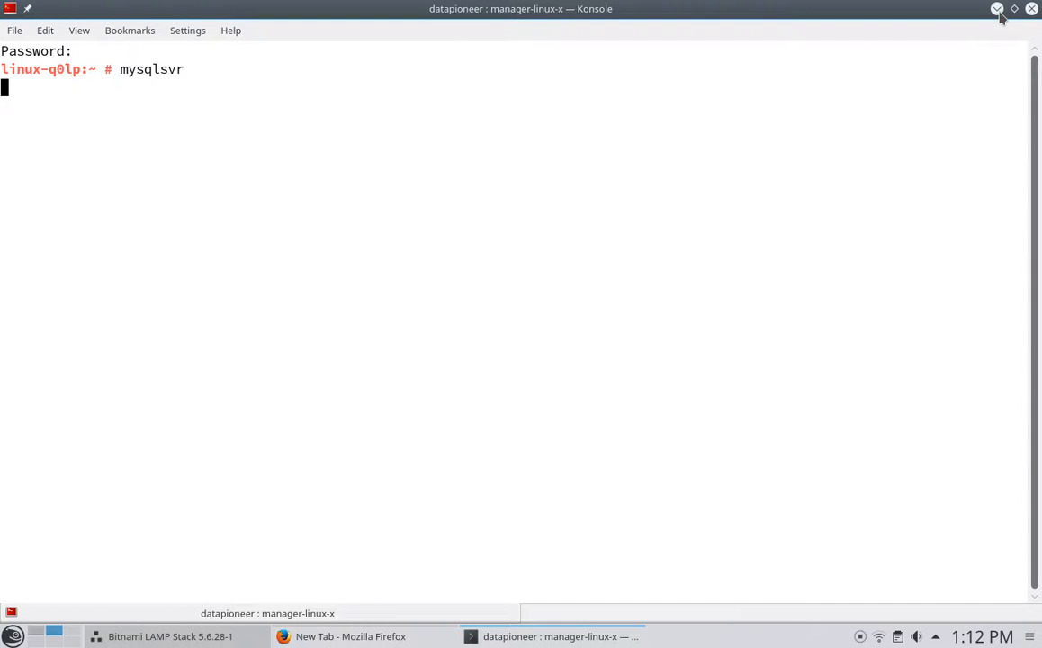
# Switch to Firefox and browse to localhost/phpmyadmin
pyautogui.click(996, 7)
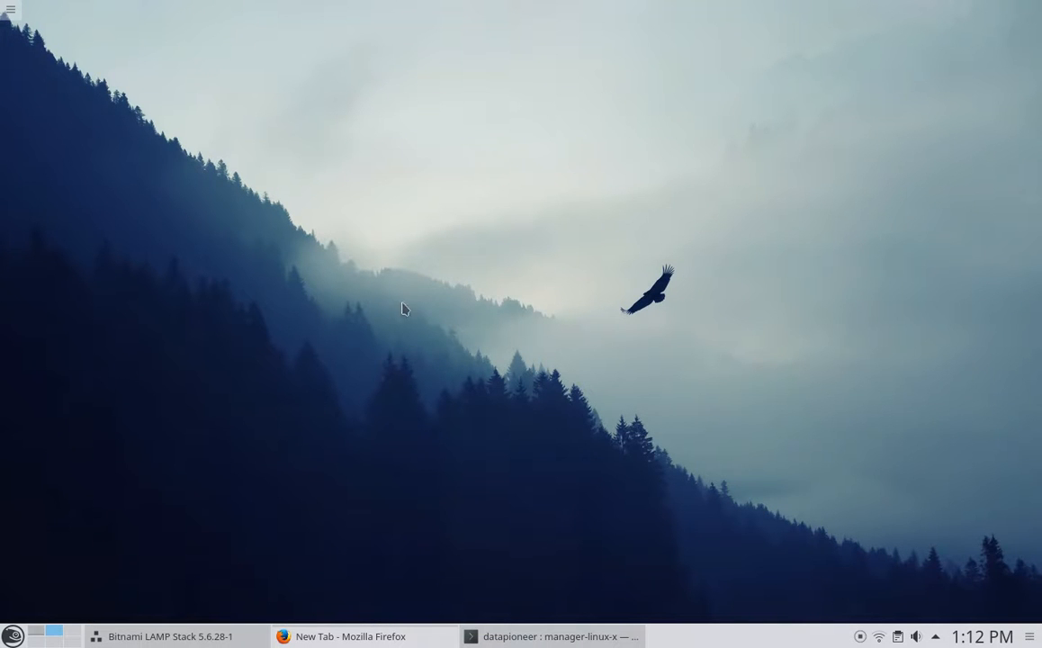
pyautogui.click(351, 636)
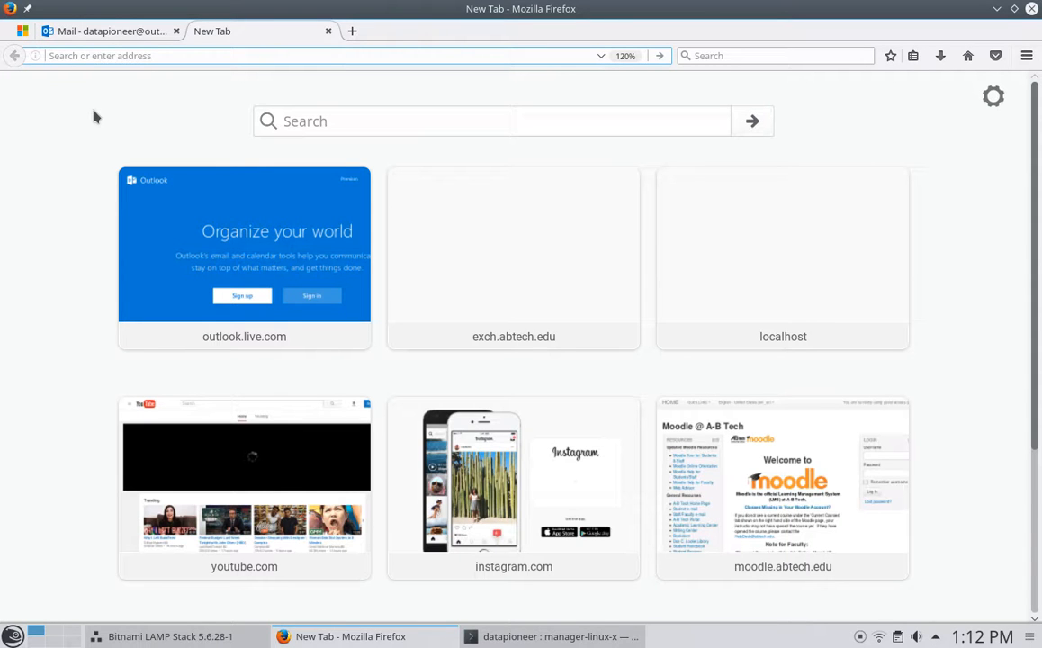
pyautogui.write('localhost/phpmyadmin/')
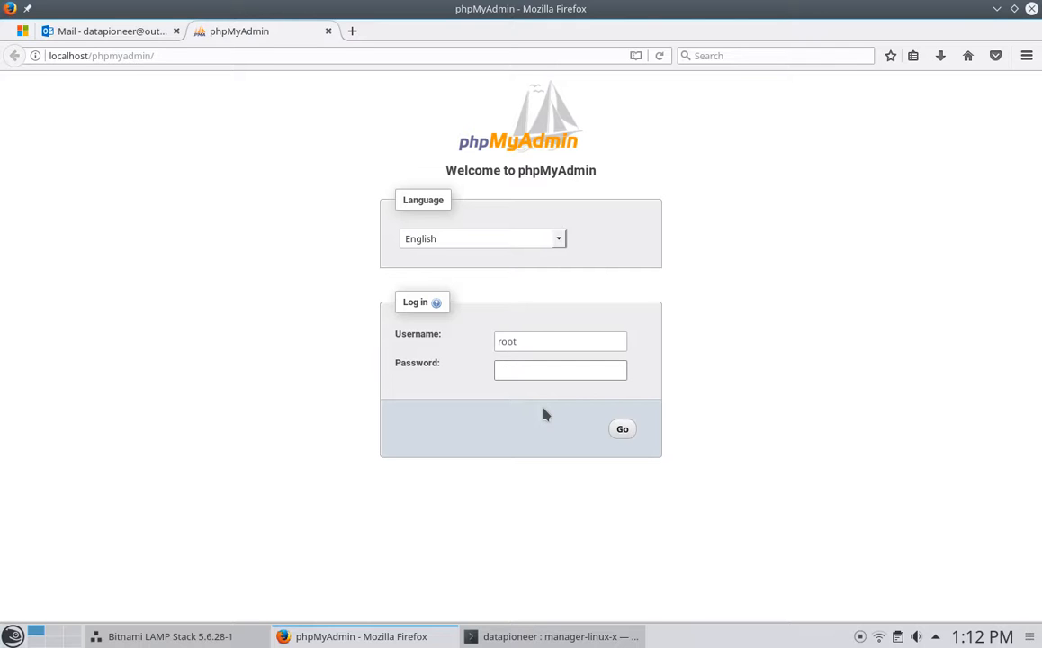
# Log in to phpMyAdmin as root with the root password
pyautogui.write('•')
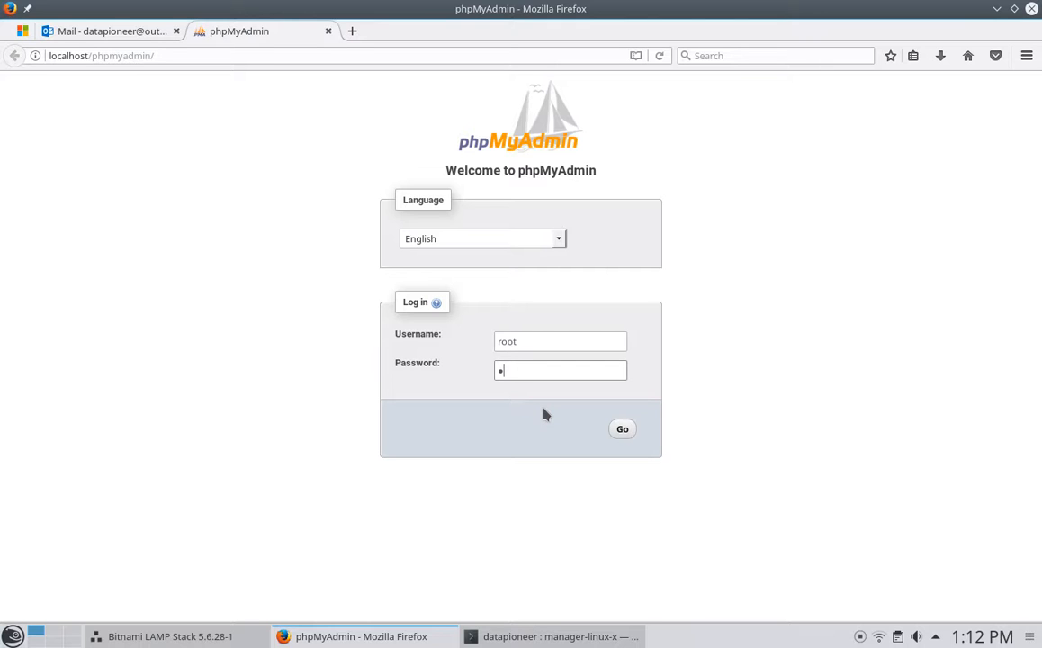
pyautogui.write('password')
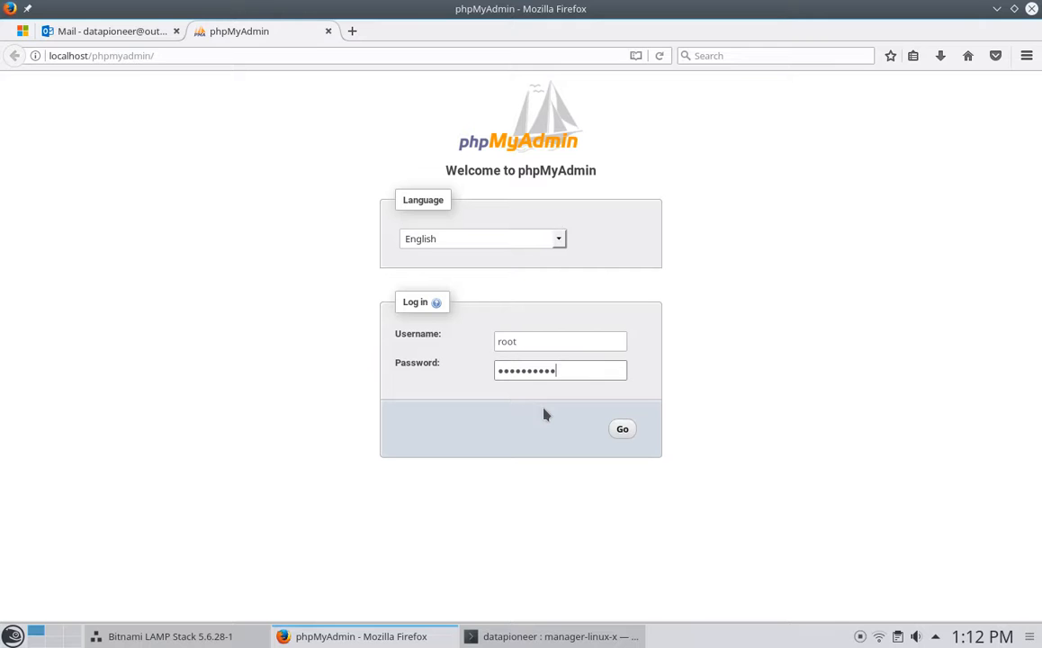
pyautogui.press('BackSpace')
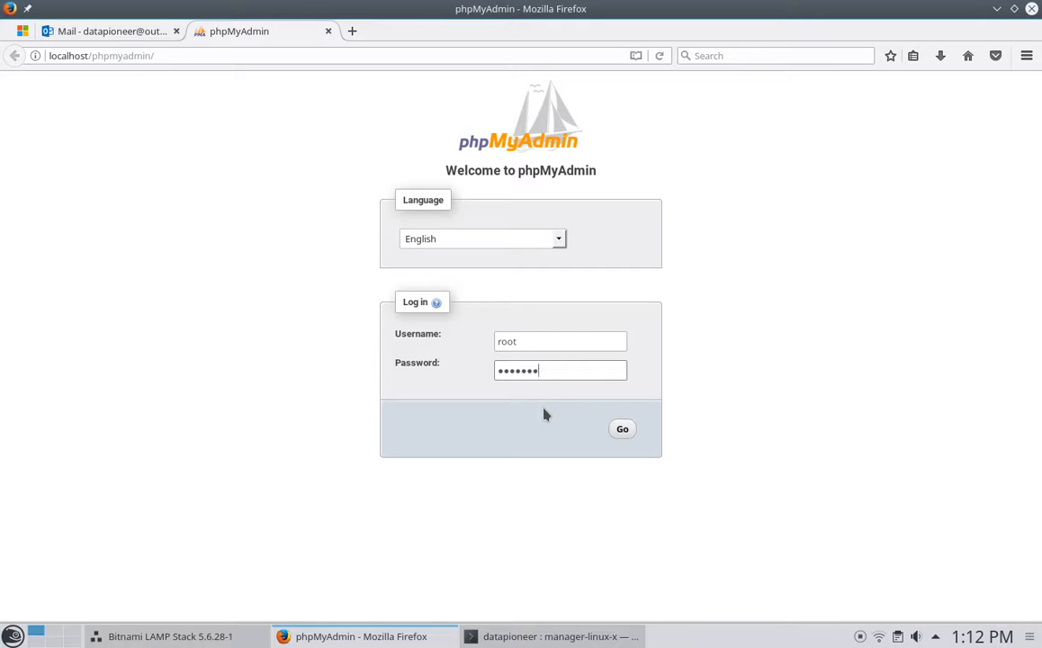
pyautogui.press('Backspace')
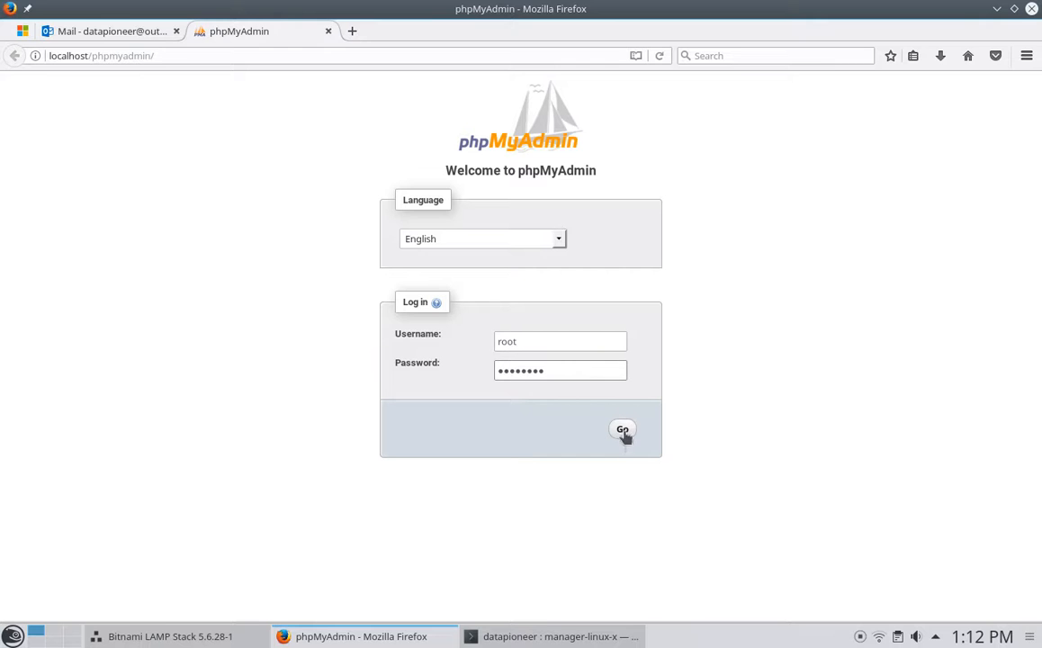
pyautogui.click(622, 428)
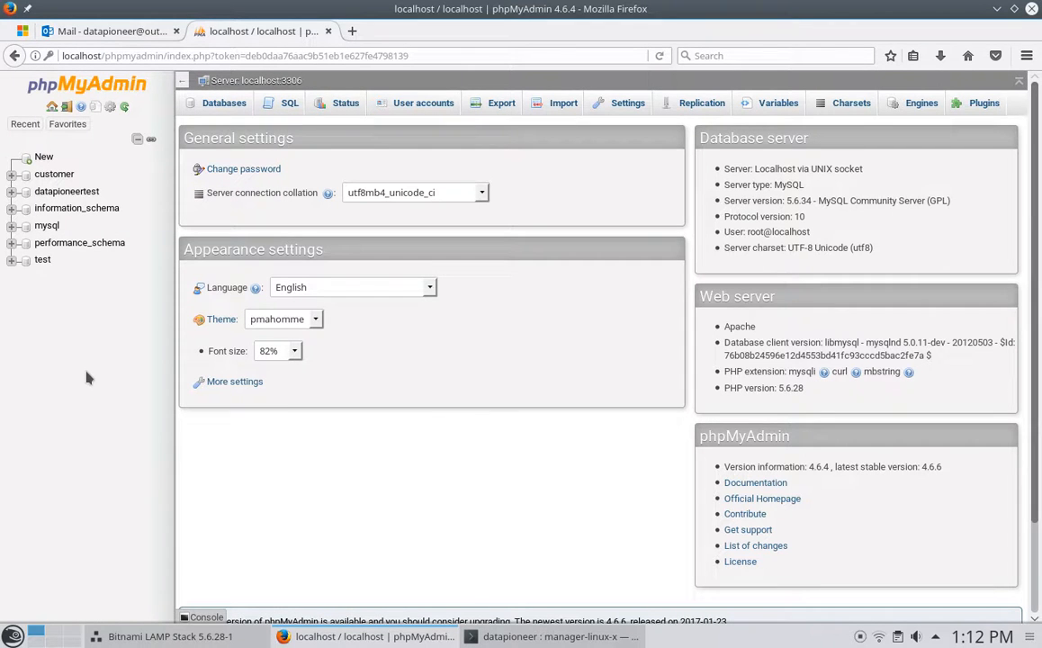
pyautogui.moveTo(54, 172)
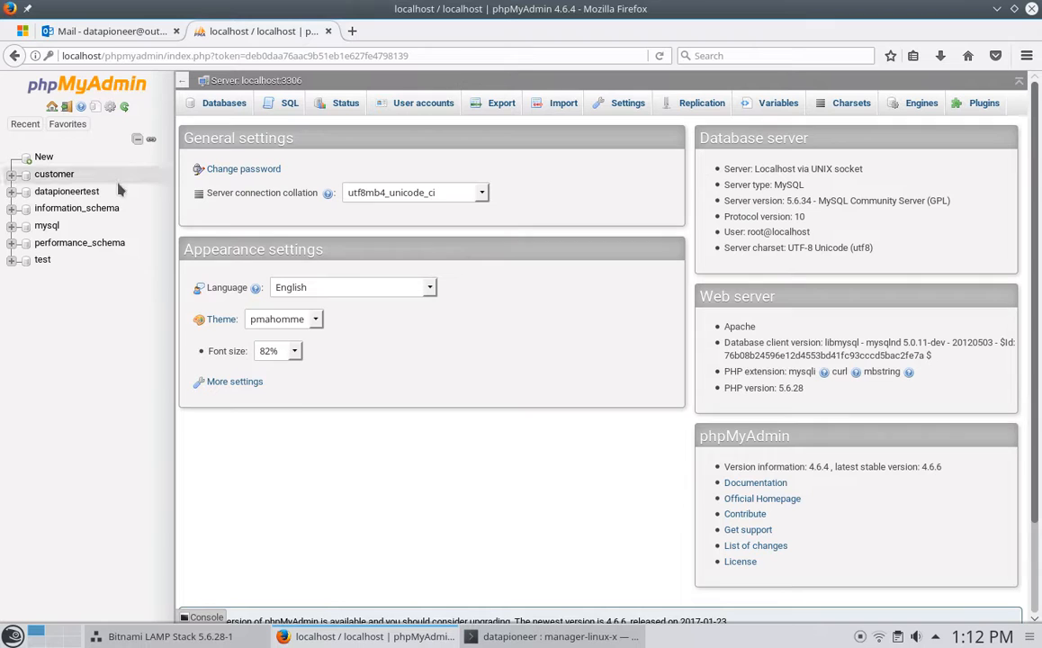
# Select the customer database and browse the contacts table's 13 records
pyautogui.click(54, 172)
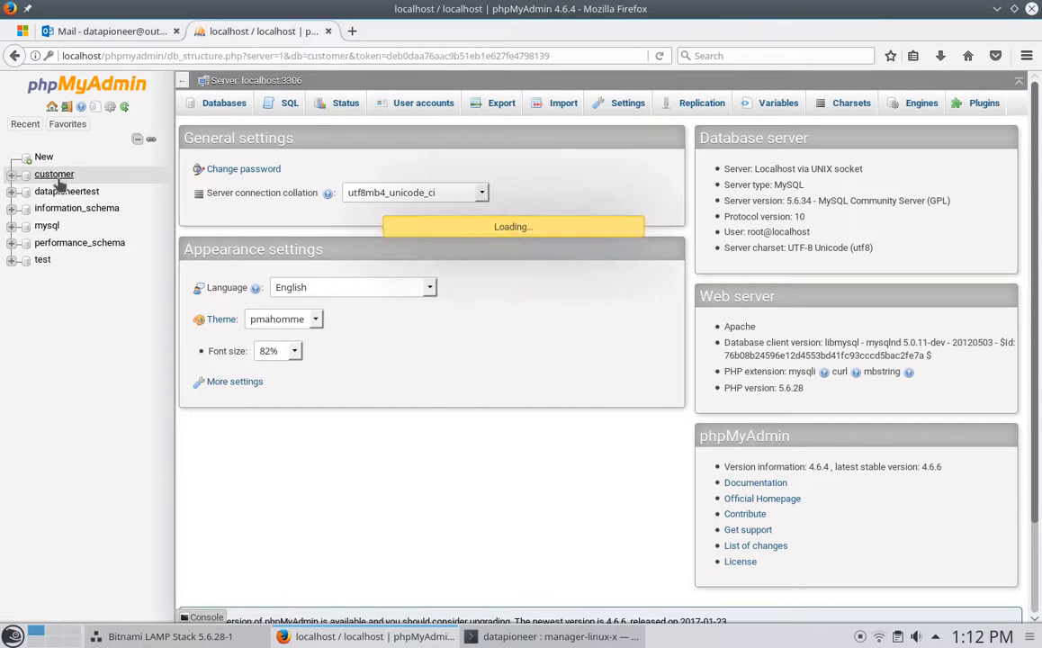
pyautogui.click(54, 173)
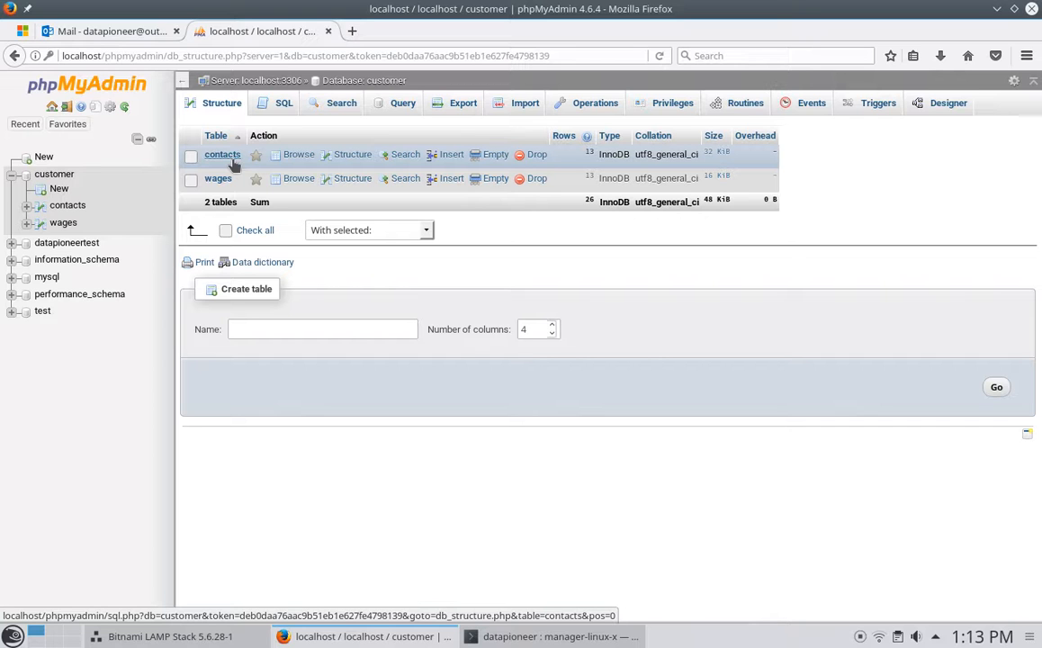
pyautogui.moveTo(232, 164)
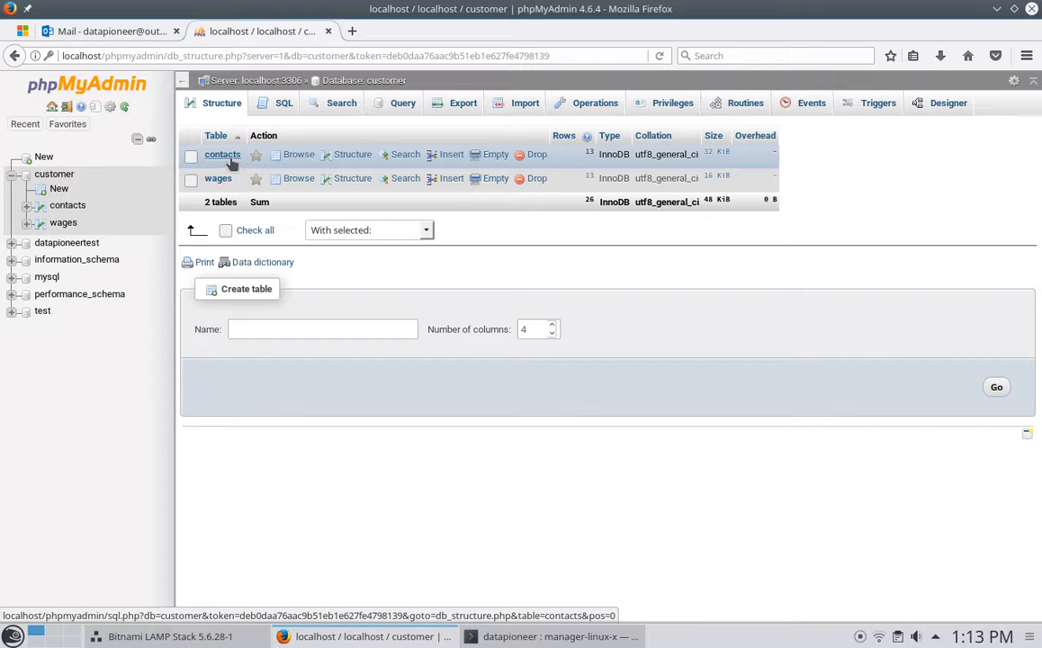
pyautogui.click(223, 155)
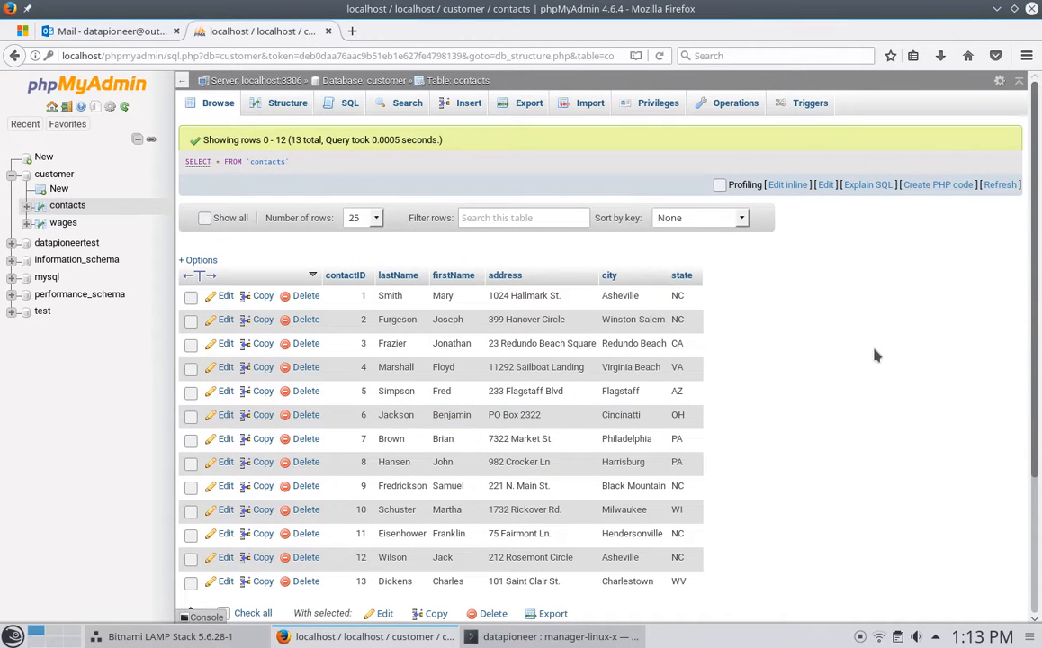
pyautogui.moveTo(840, 339)
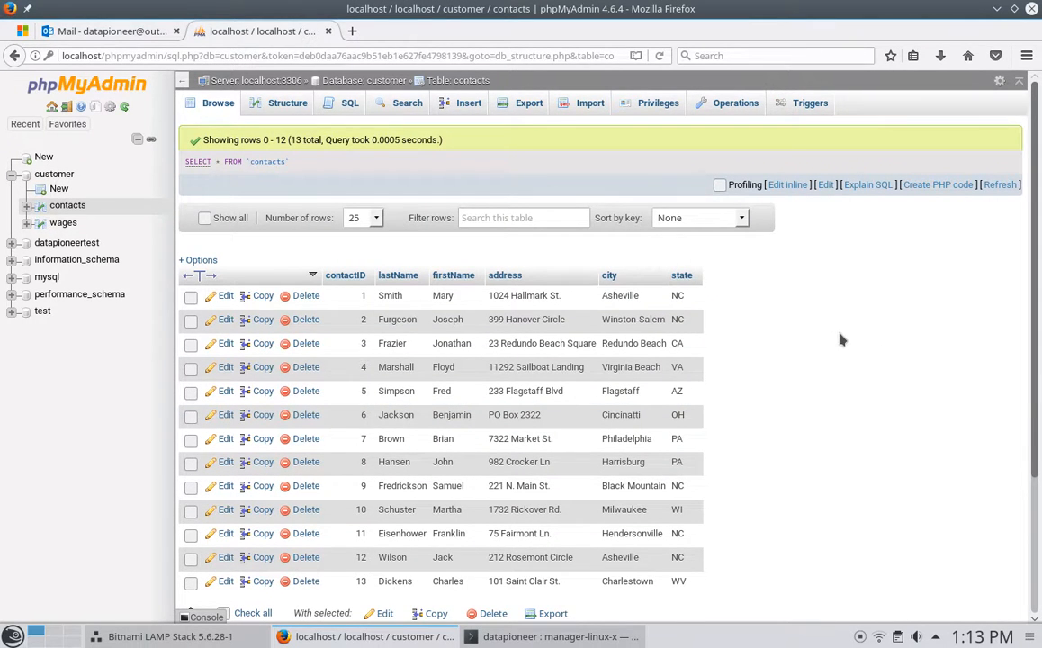
pyautogui.moveTo(765, 322)
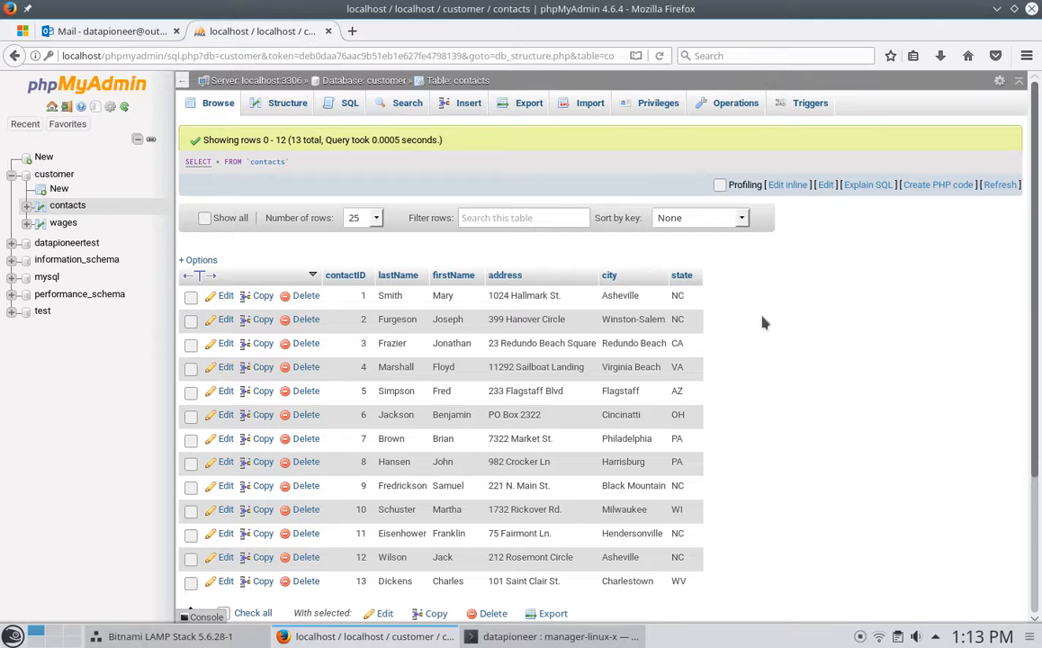
pyautogui.moveTo(743, 550)
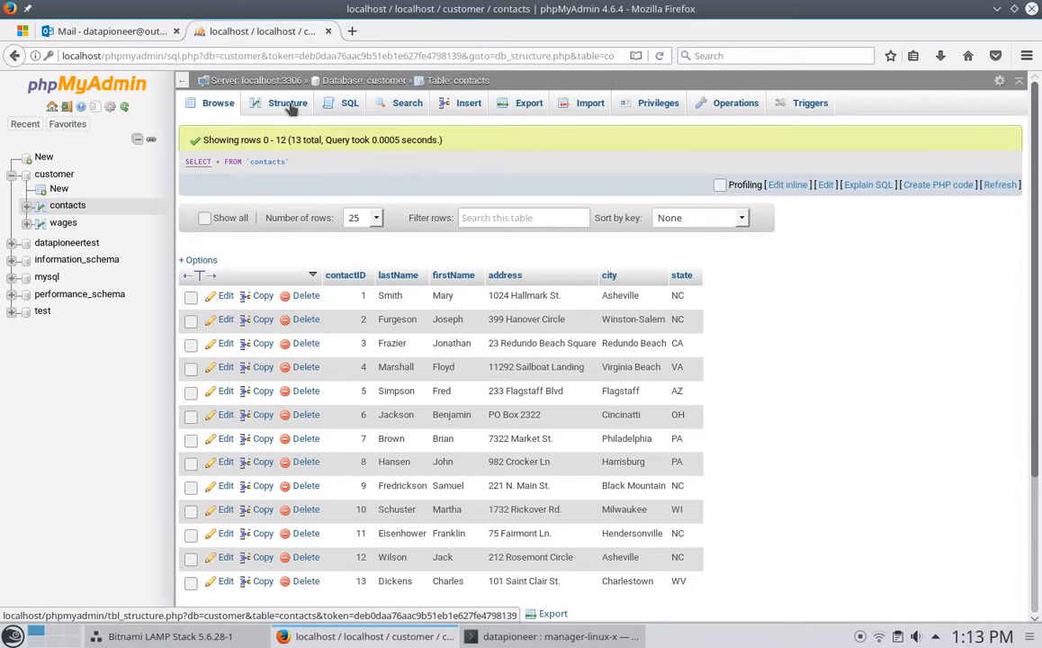
# Show the contacts table's six column definitions via Structure
pyautogui.click(288, 103)
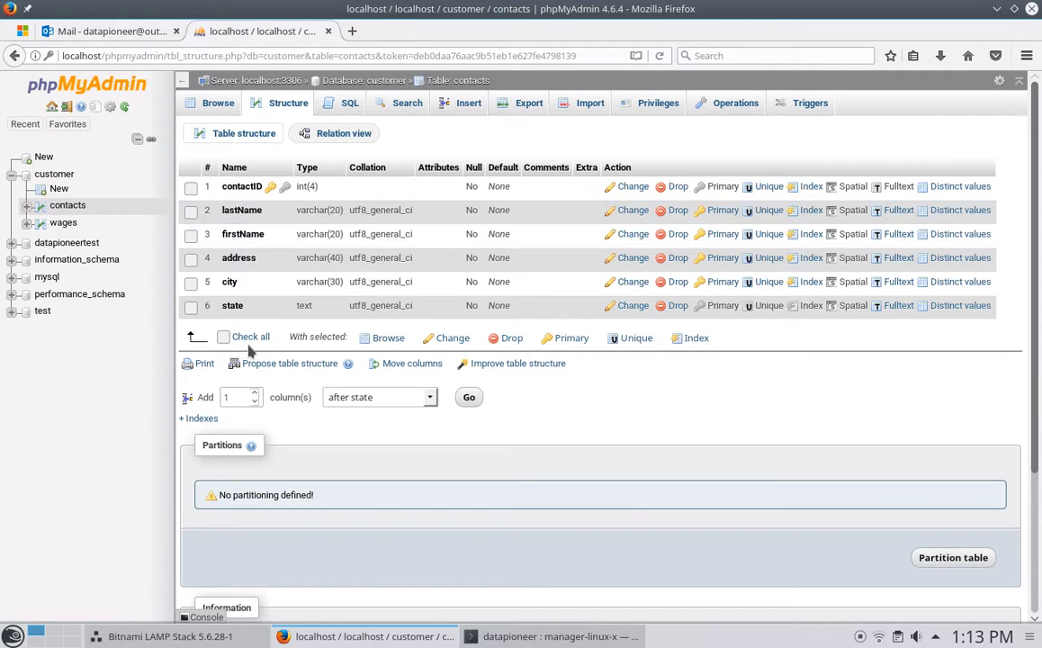
pyautogui.moveTo(111, 394)
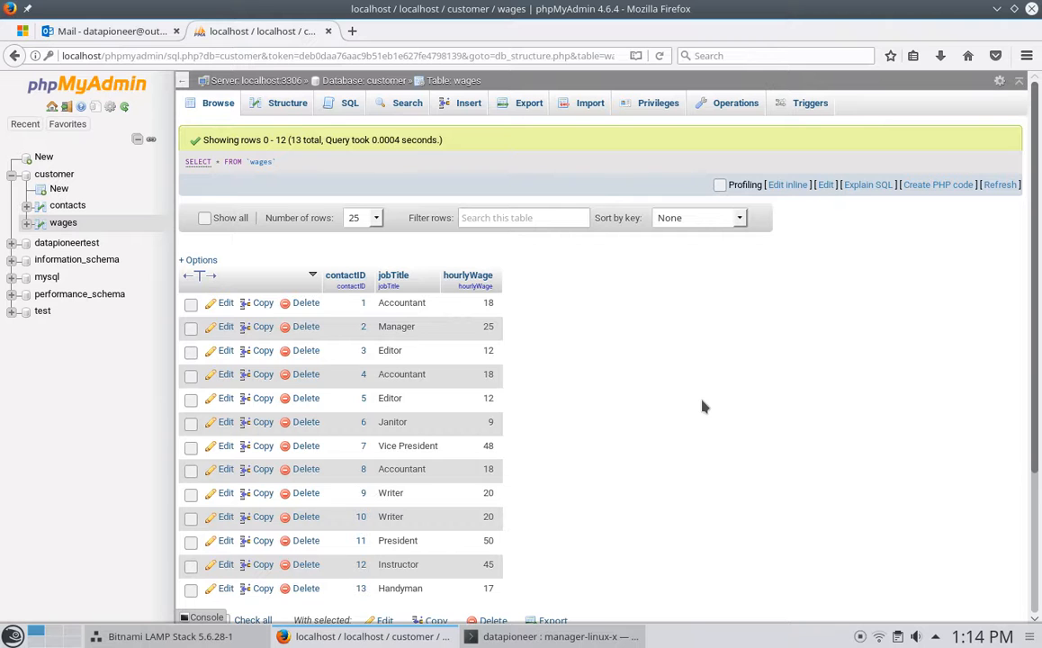
pyautogui.moveTo(122, 135)
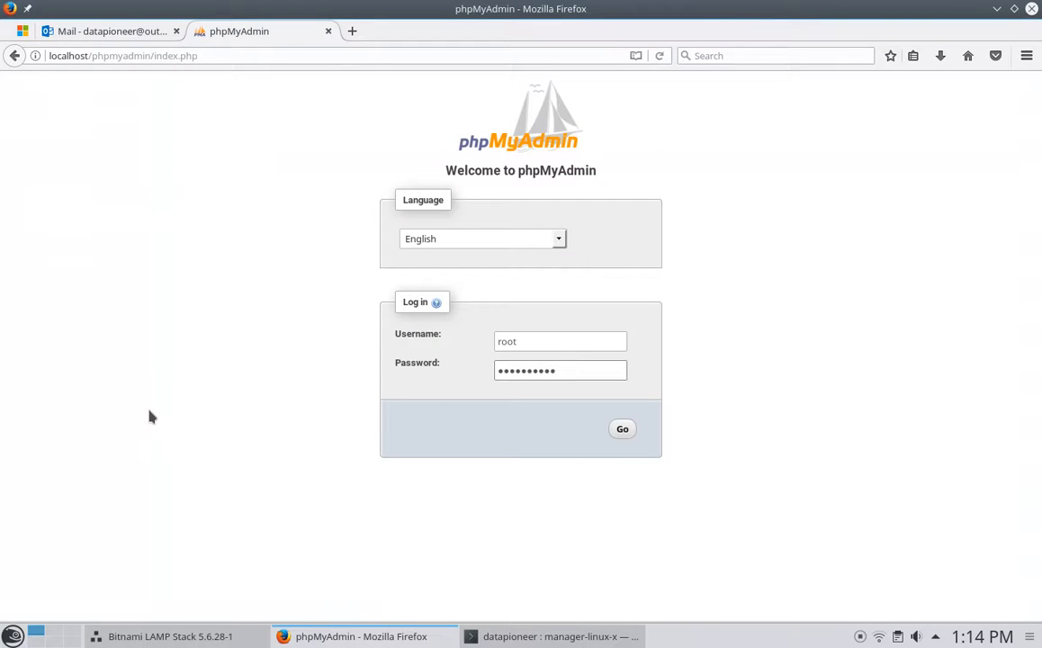
pyautogui.moveTo(25, 603)
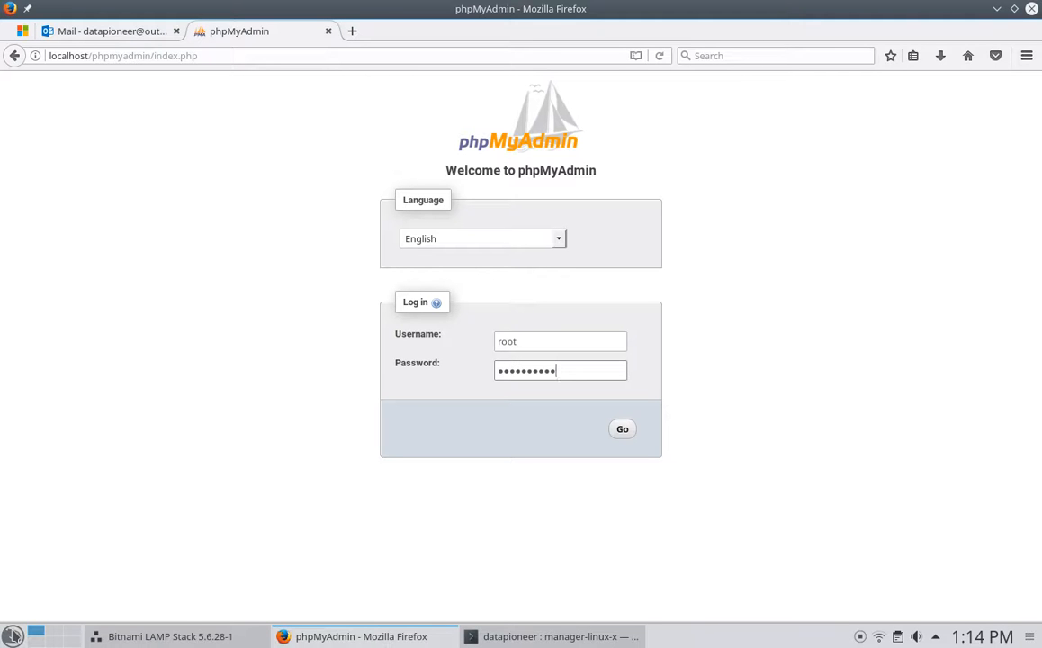
# Launch LibreOffice from the application menu to reach the Start Center
pyautogui.click(12, 637)
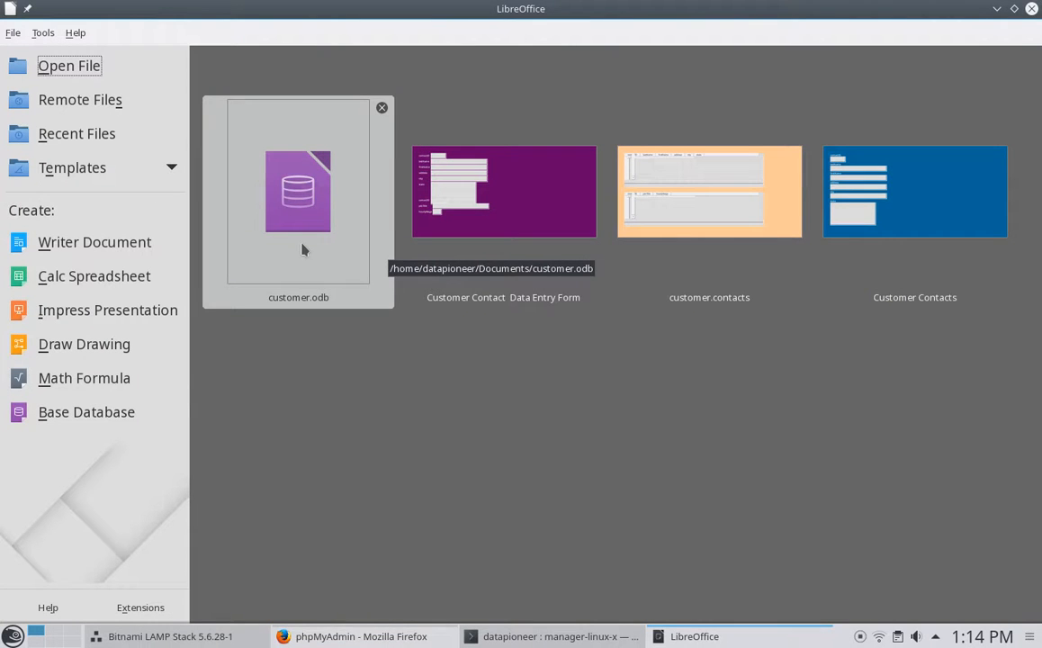
# Open customer.odb, authenticate as root, and list the contacts and wages tables
pyautogui.doubleClick(299, 191)
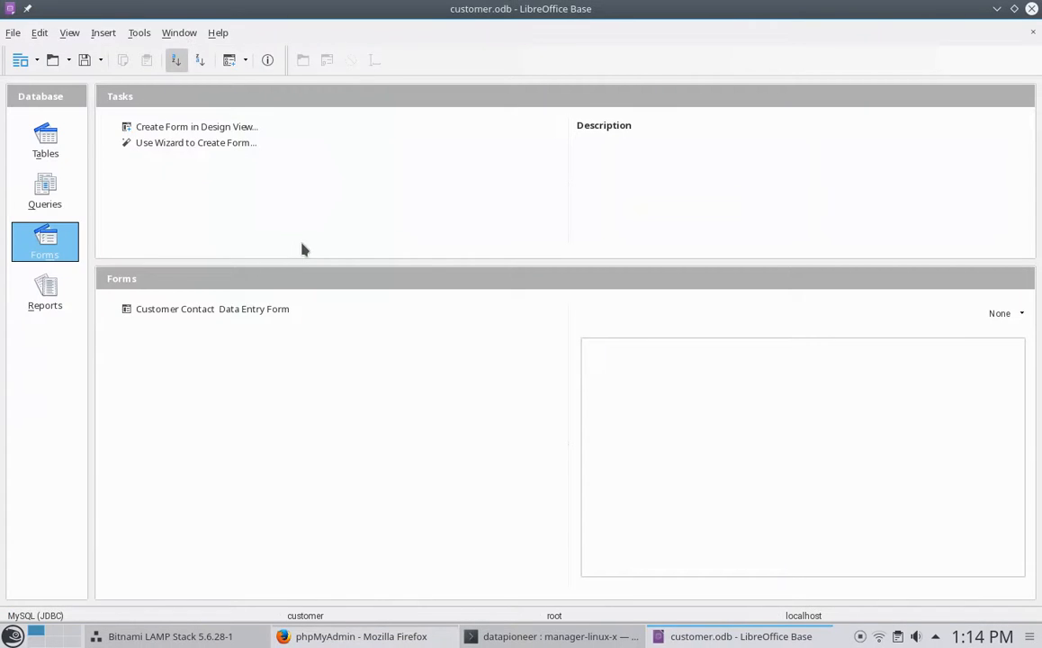
pyautogui.moveTo(176, 188)
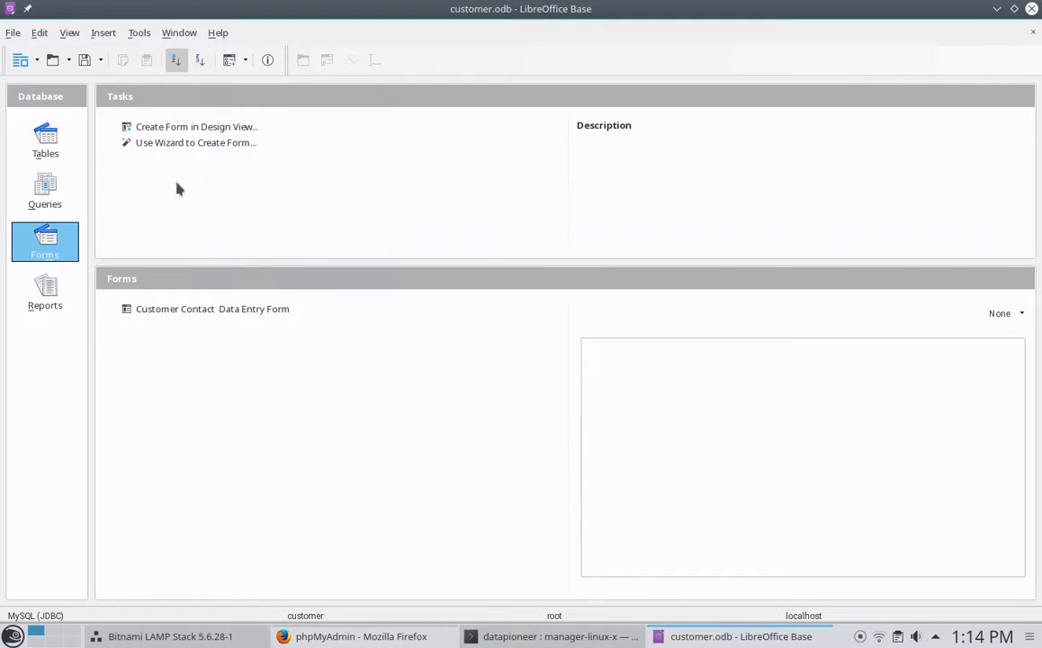
pyautogui.click(45, 141)
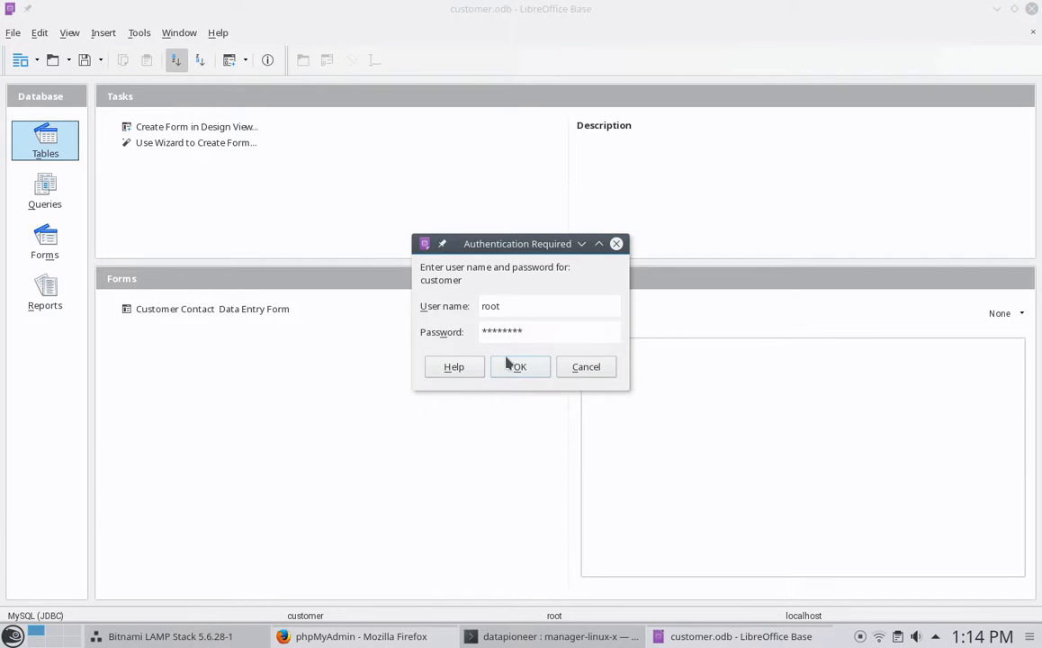
pyautogui.click(519, 367)
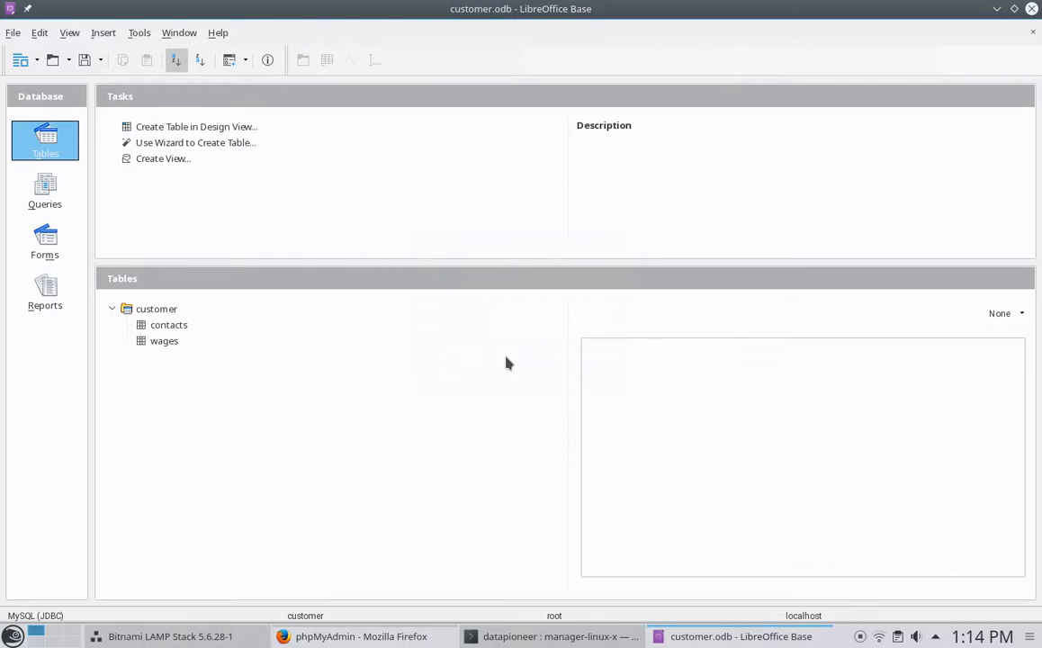
pyautogui.moveTo(359, 381)
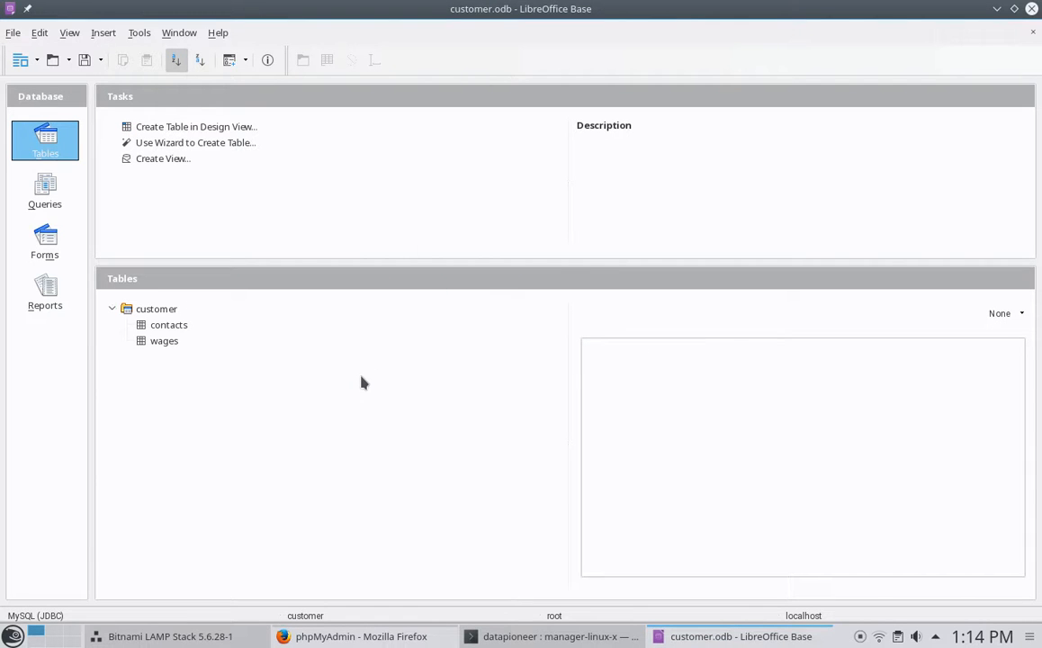
pyautogui.moveTo(329, 397)
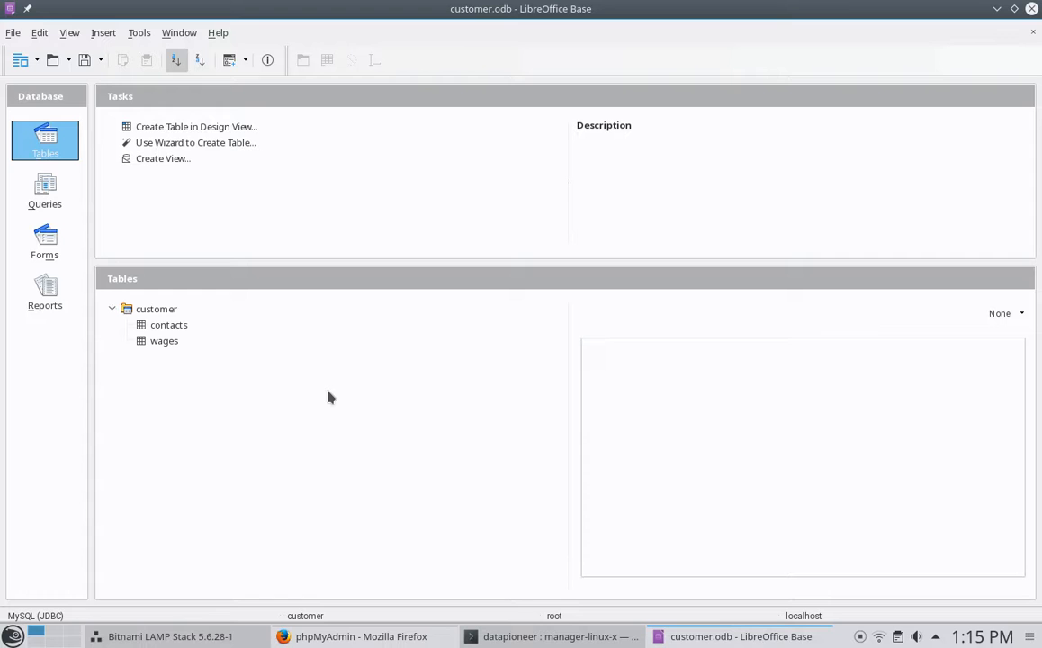
pyautogui.moveTo(313, 421)
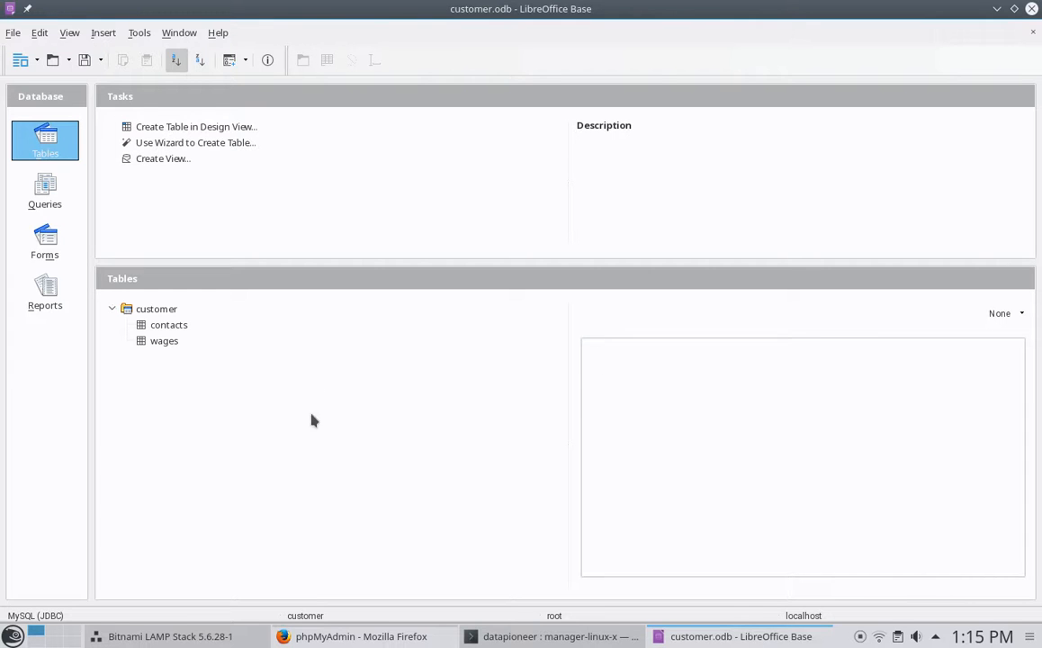
pyautogui.moveTo(327, 403)
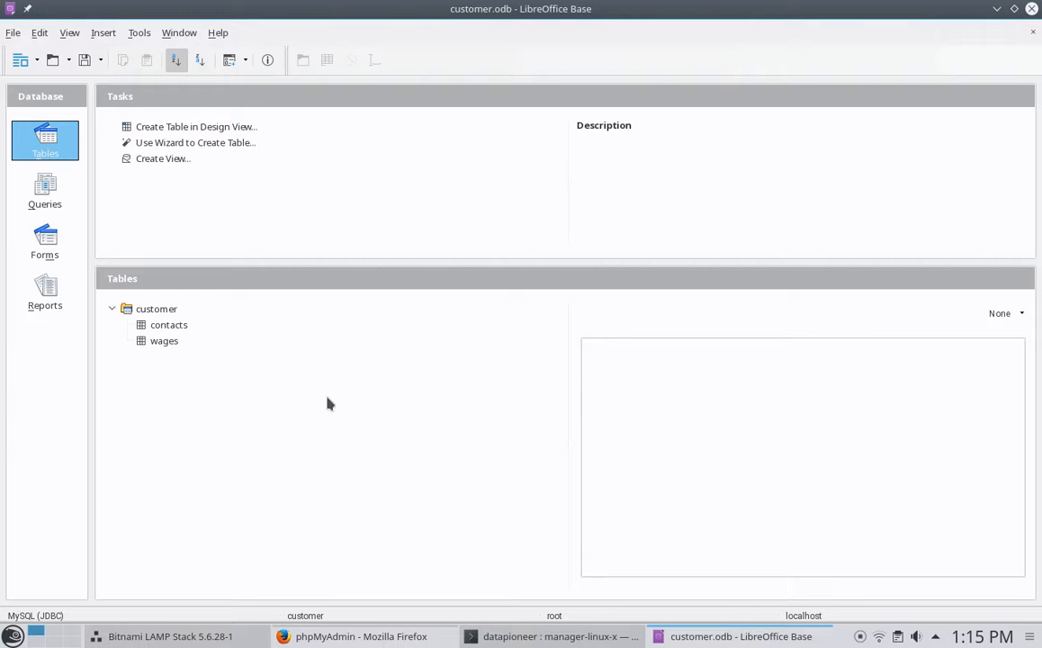
pyautogui.moveTo(173, 338)
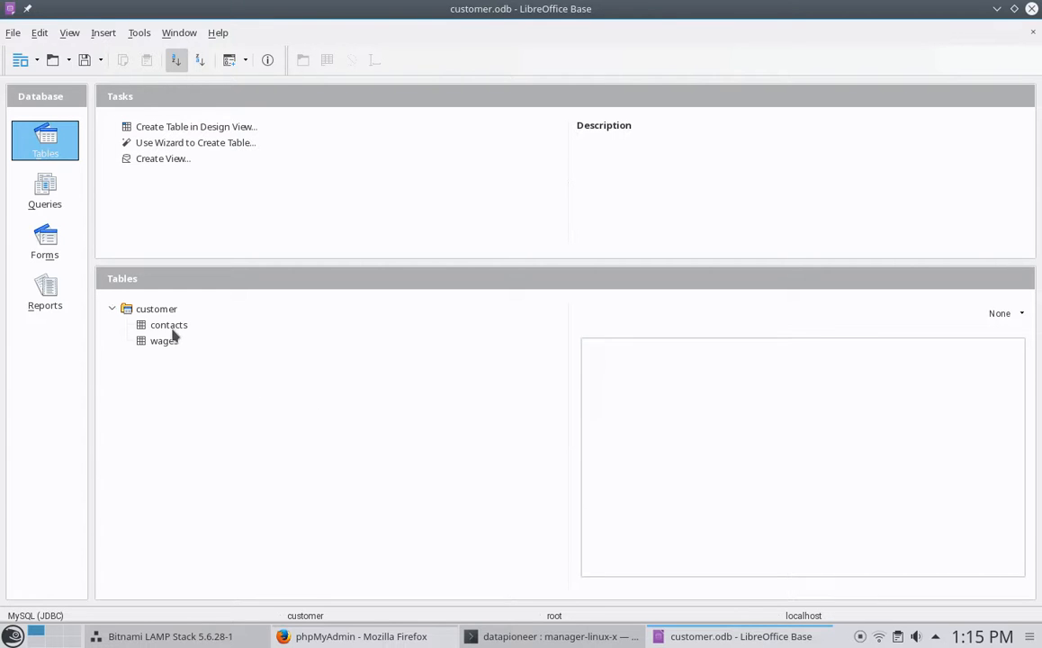
pyautogui.click(169, 324)
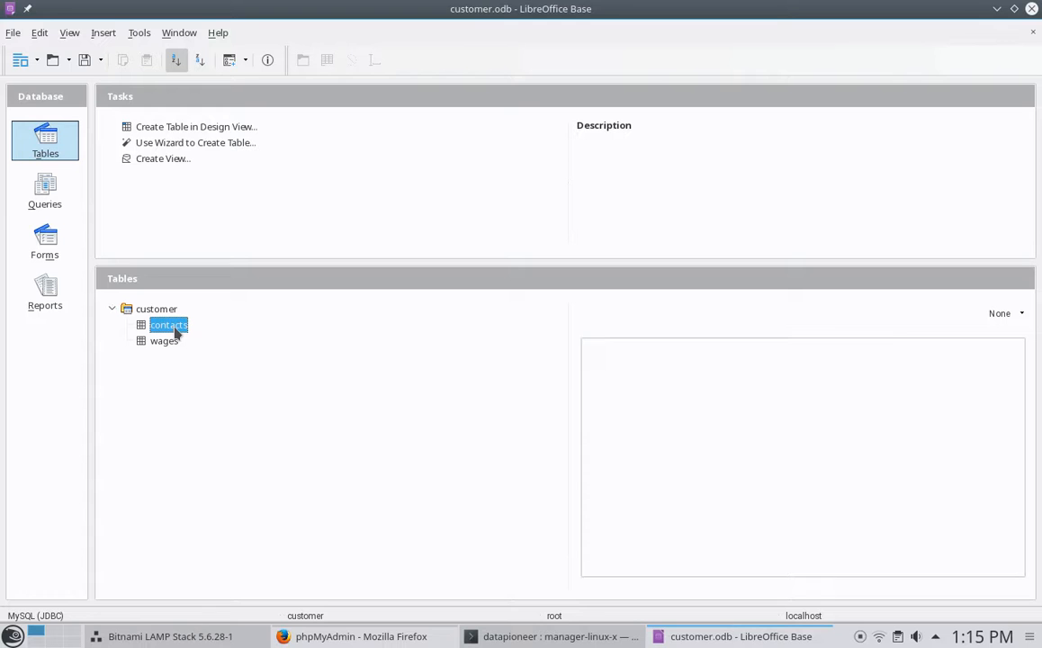
pyautogui.doubleClick(170, 324)
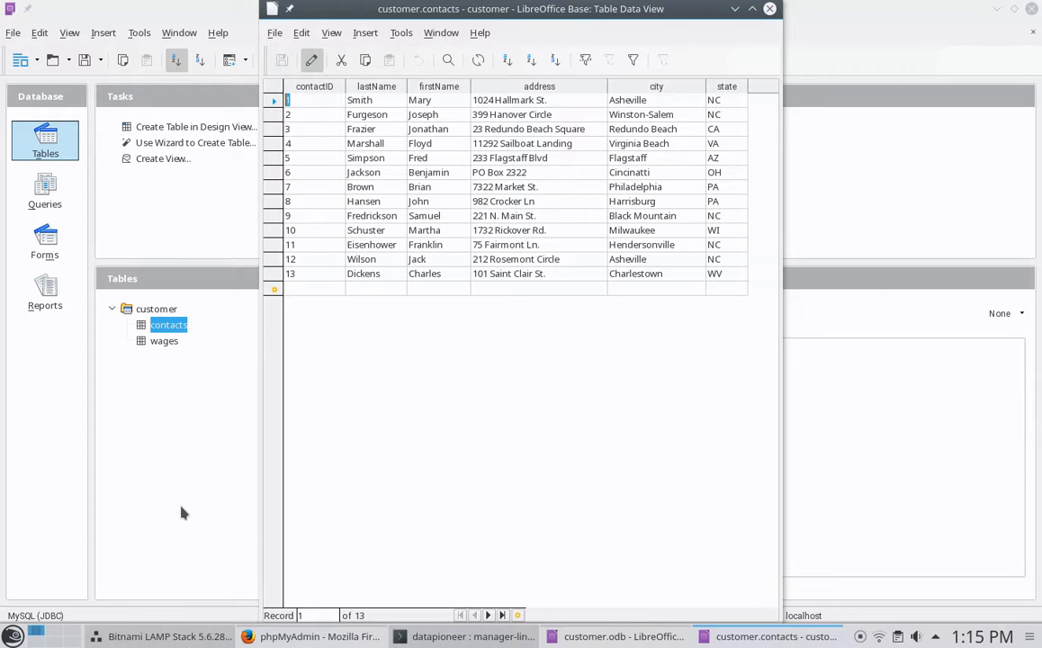
pyautogui.moveTo(466, 504)
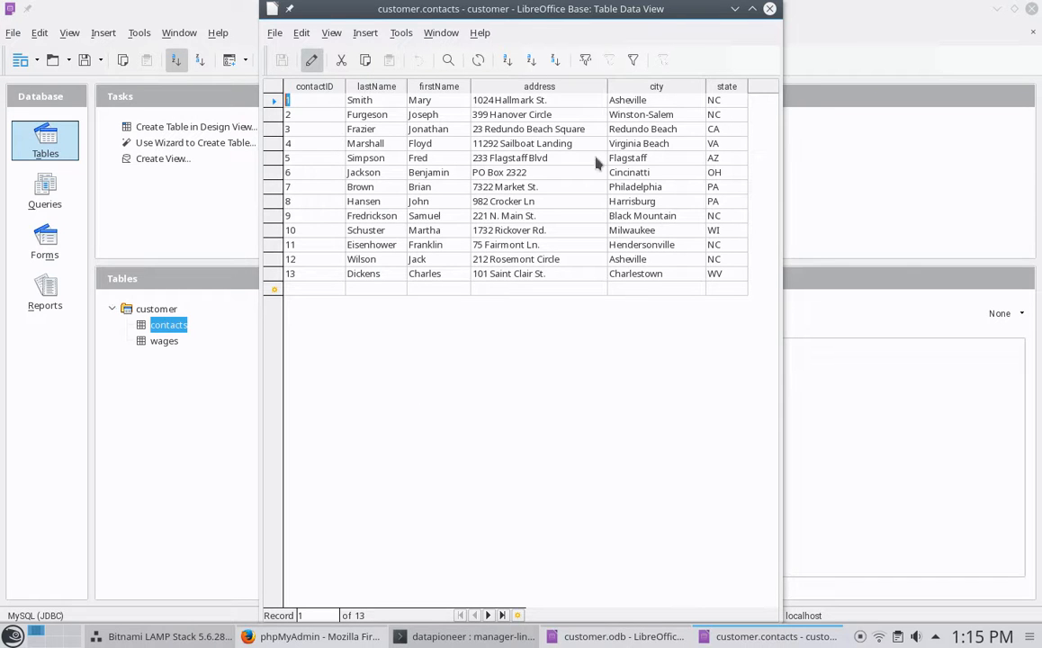
pyautogui.moveTo(493, 392)
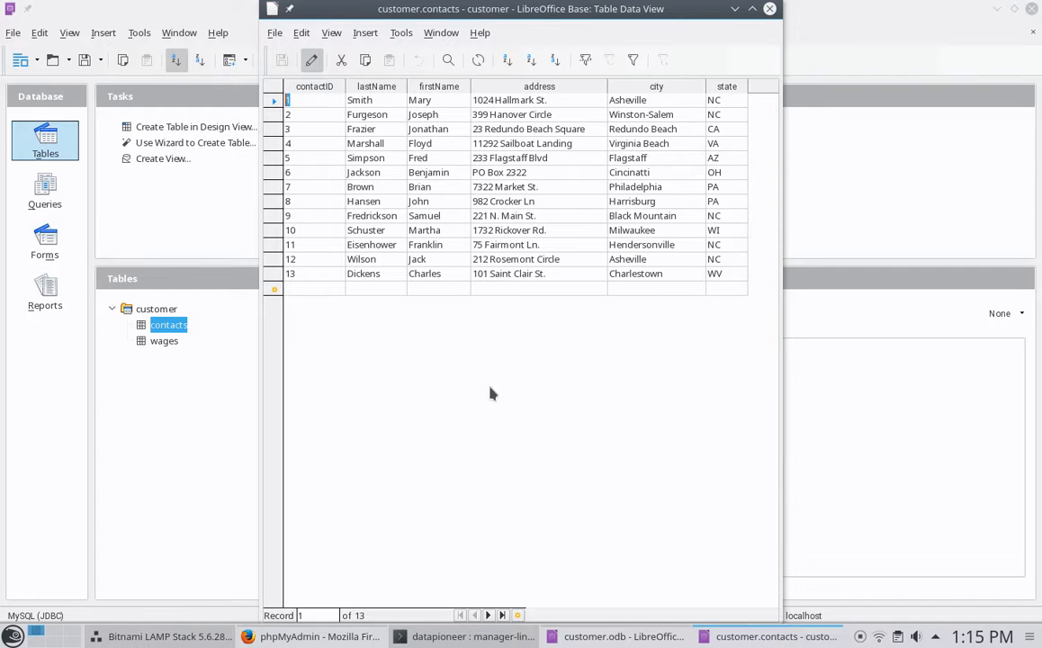
pyautogui.moveTo(669, 119)
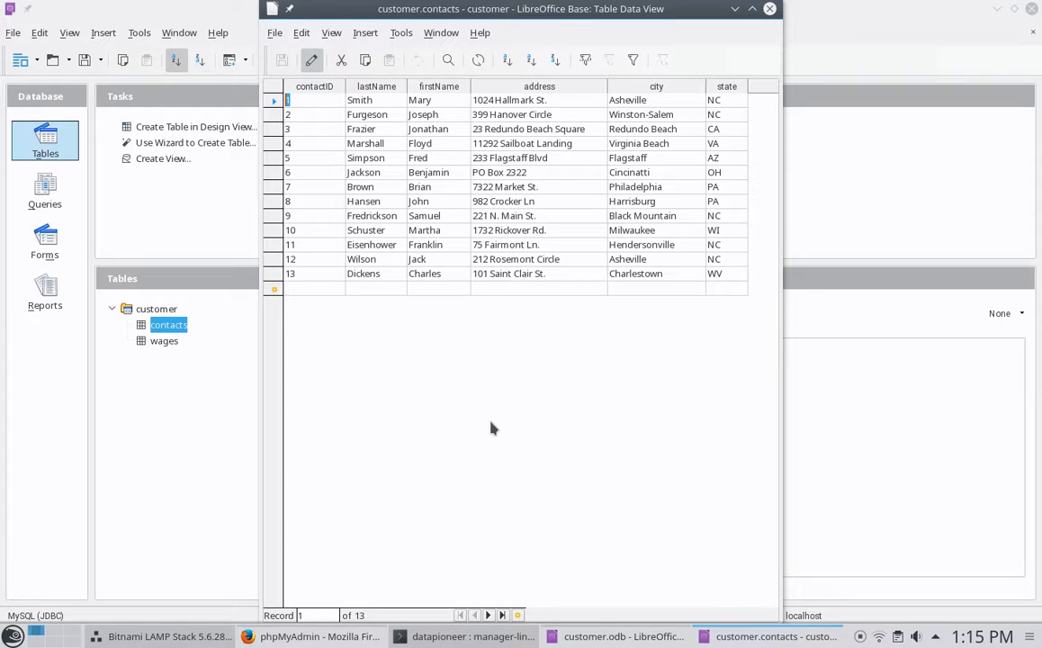
pyautogui.moveTo(635, 147)
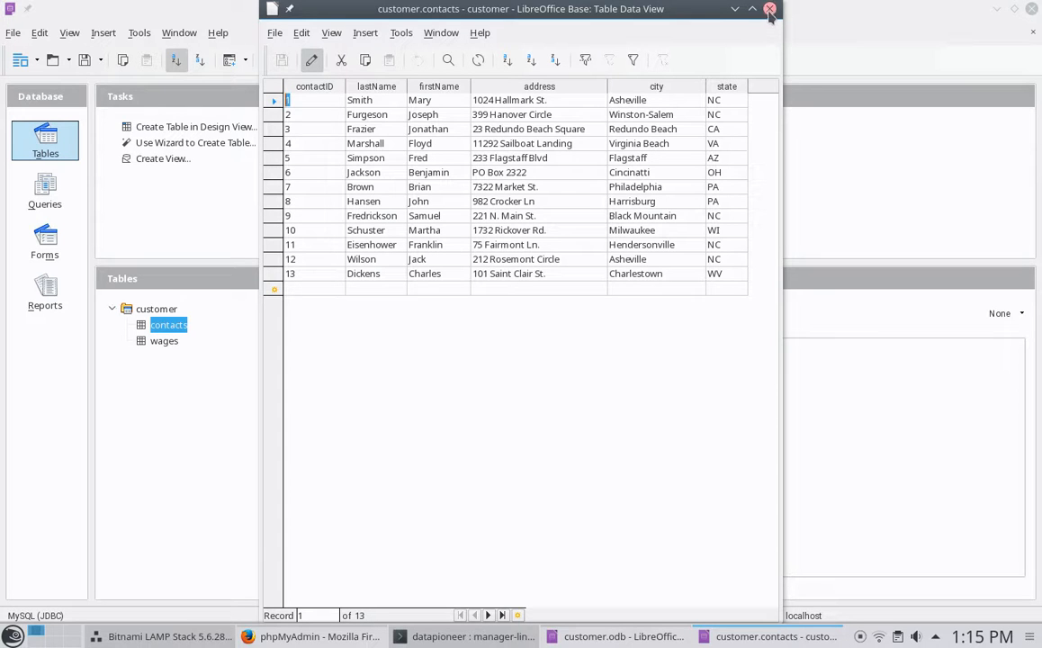
pyautogui.click(770, 7)
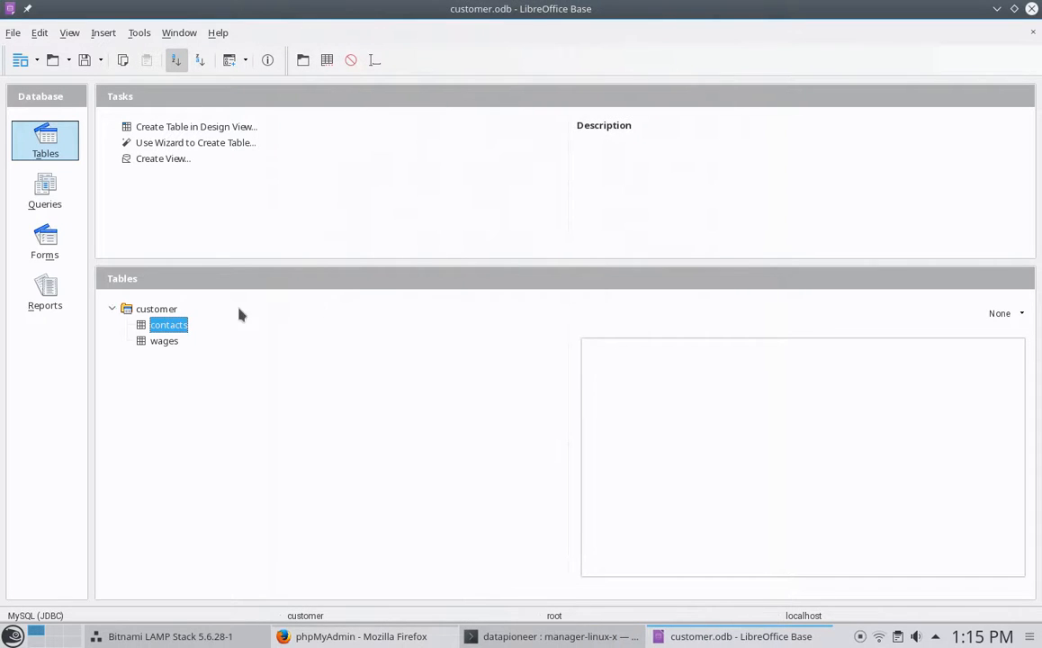
pyautogui.click(163, 340)
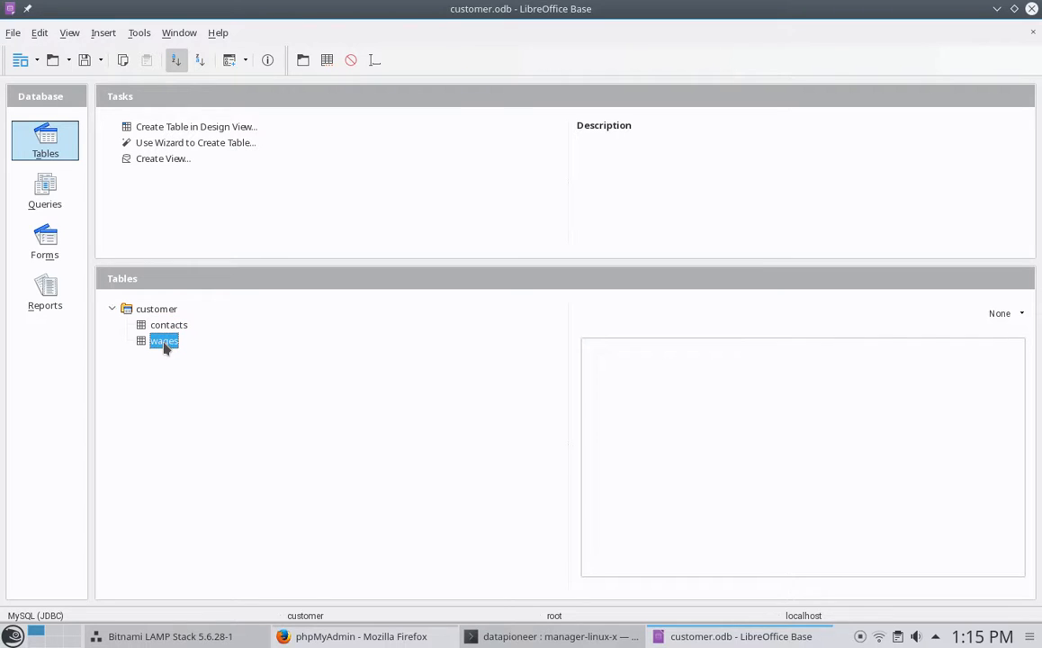
pyautogui.doubleClick(163, 342)
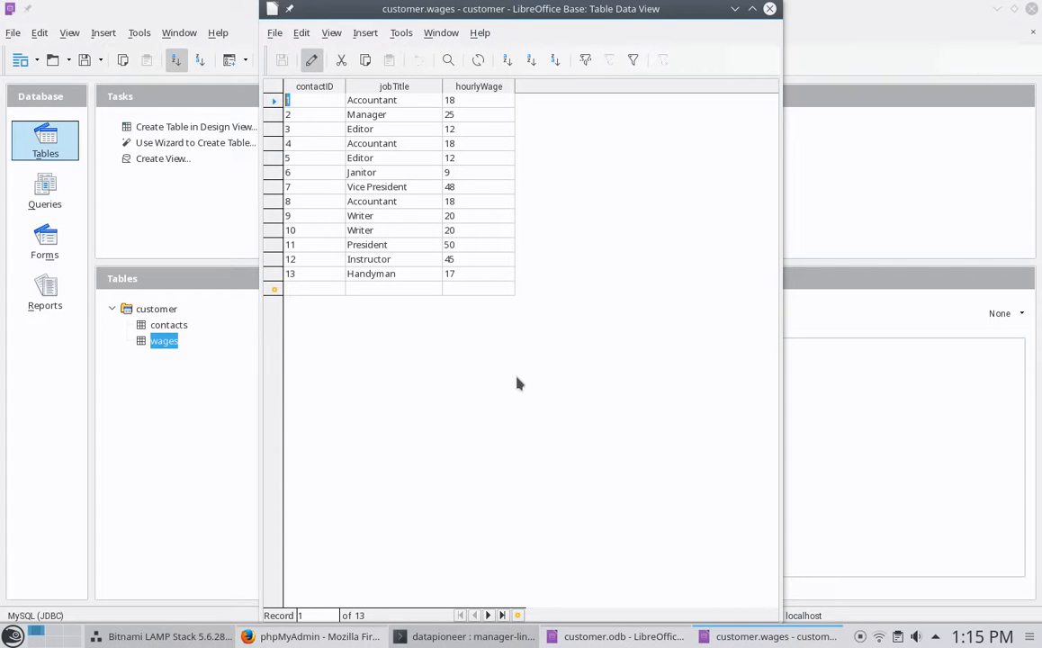
pyautogui.moveTo(346, 129)
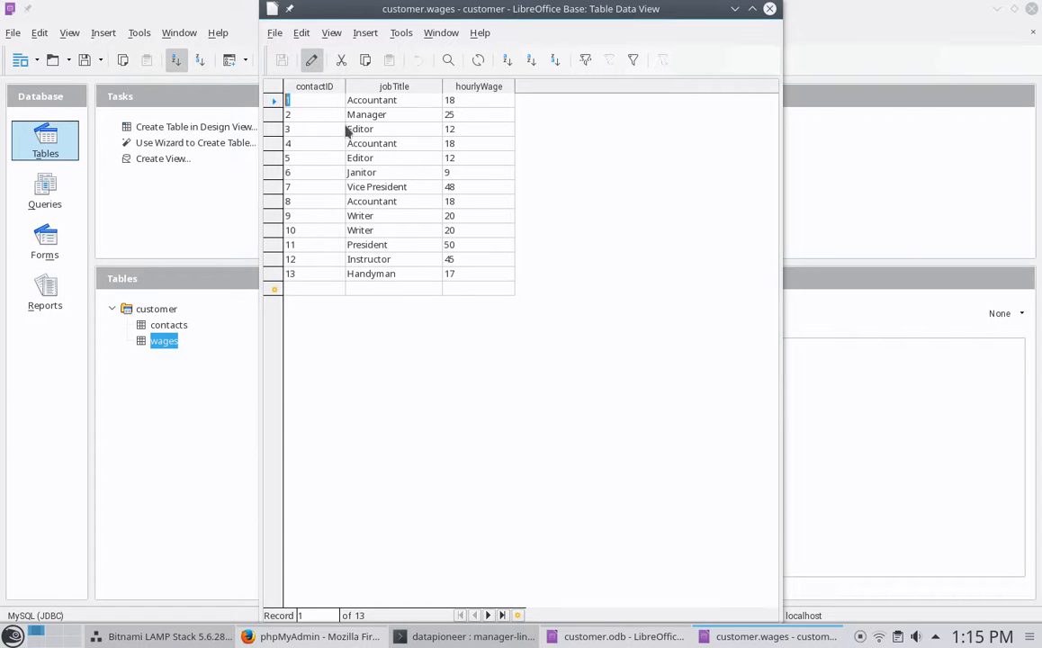
pyautogui.moveTo(324, 399)
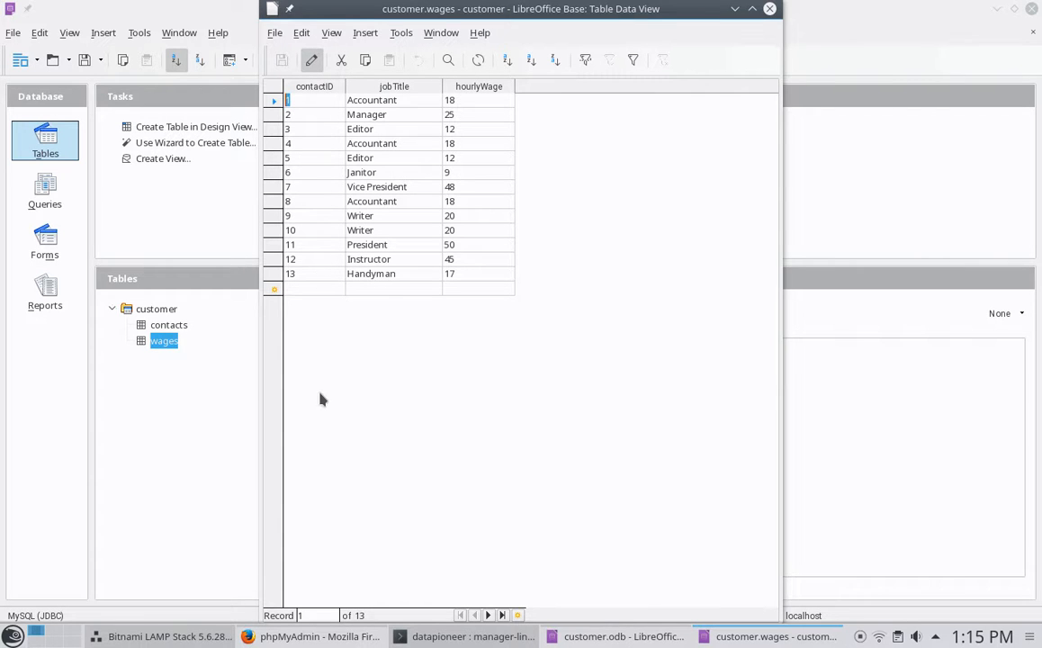
pyautogui.moveTo(687, 130)
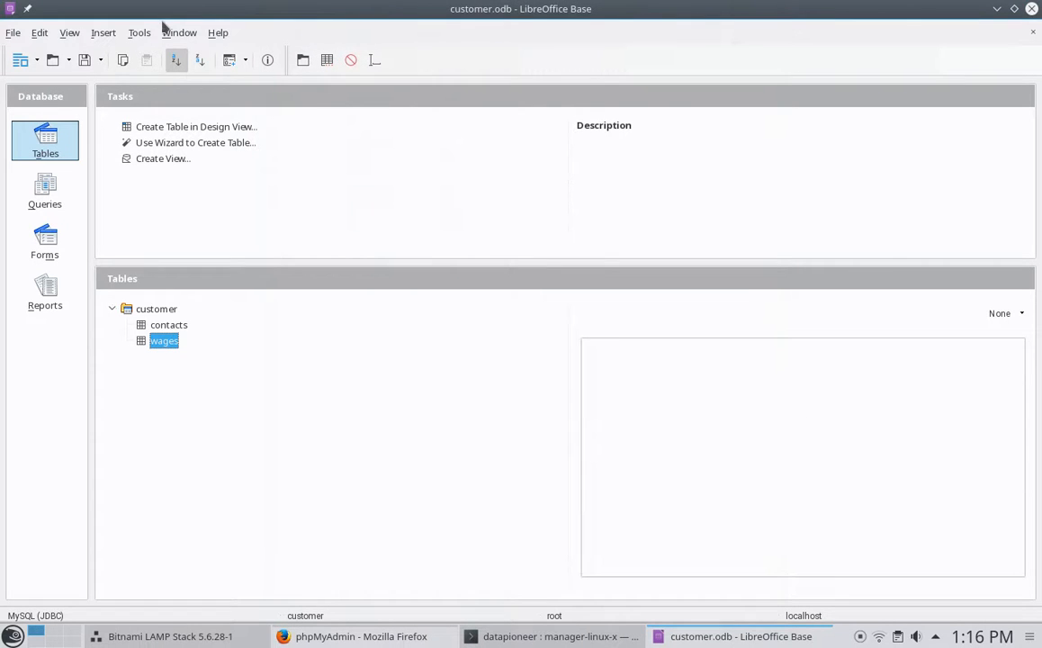
# Display the Relation Design diagram linking contacts and wages on contactID via Tools > Relationships
pyautogui.click(138, 32)
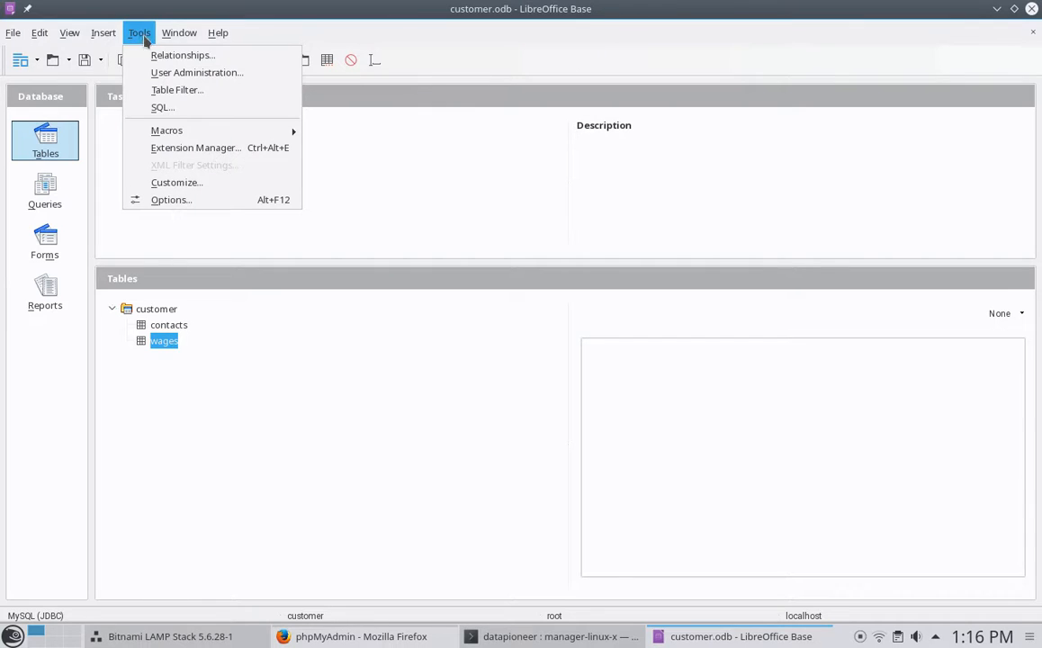
pyautogui.click(182, 54)
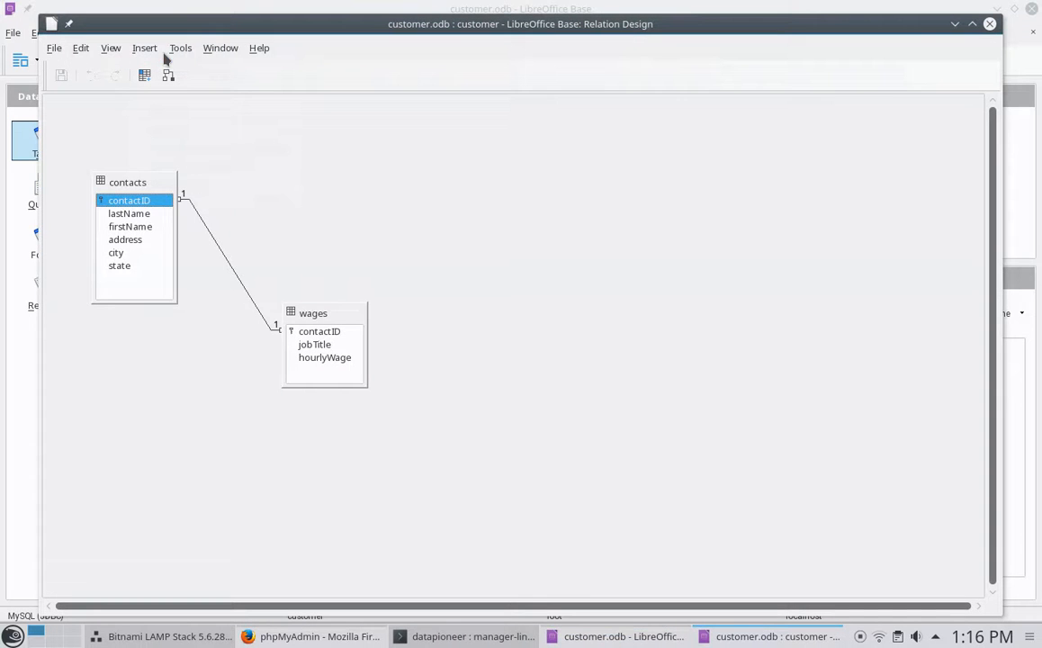
pyautogui.moveTo(514, 241)
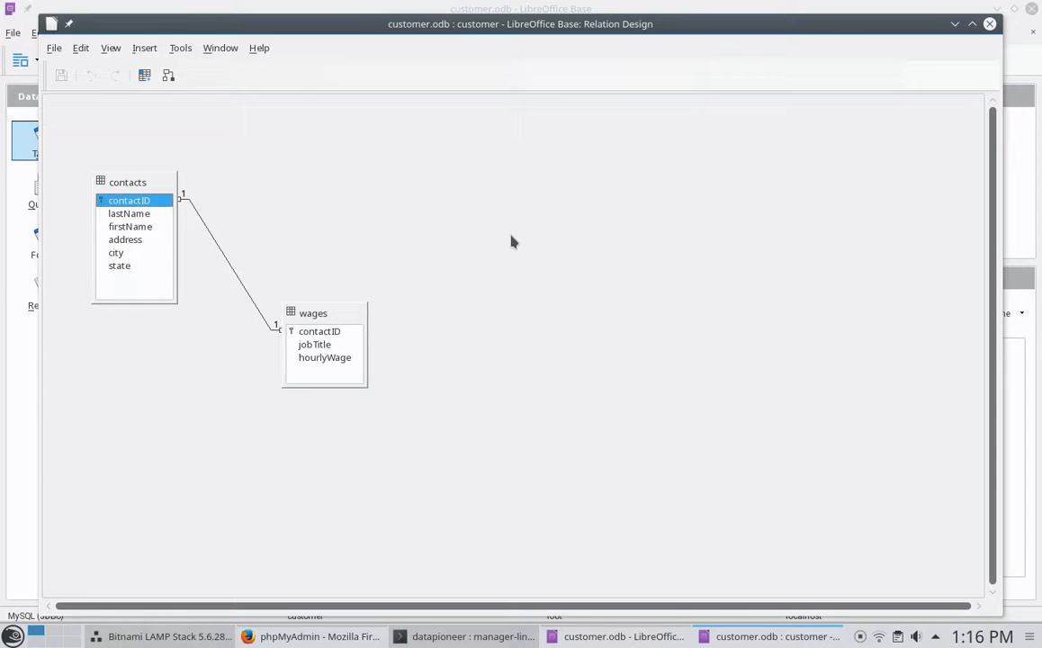
pyautogui.moveTo(230, 227)
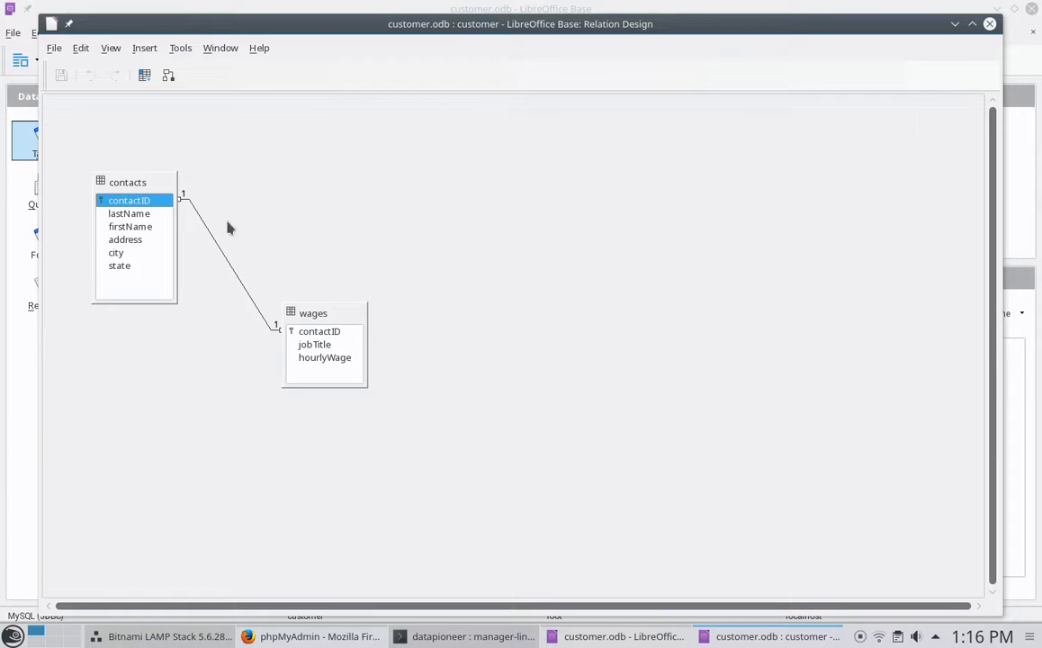
pyautogui.moveTo(519, 388)
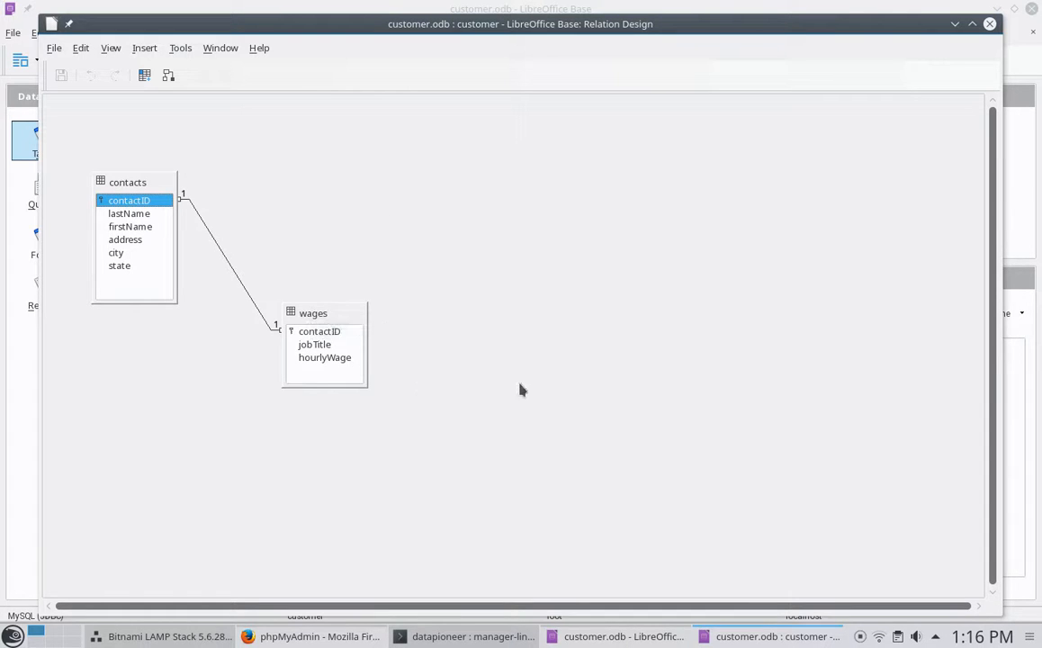
pyautogui.moveTo(151, 187)
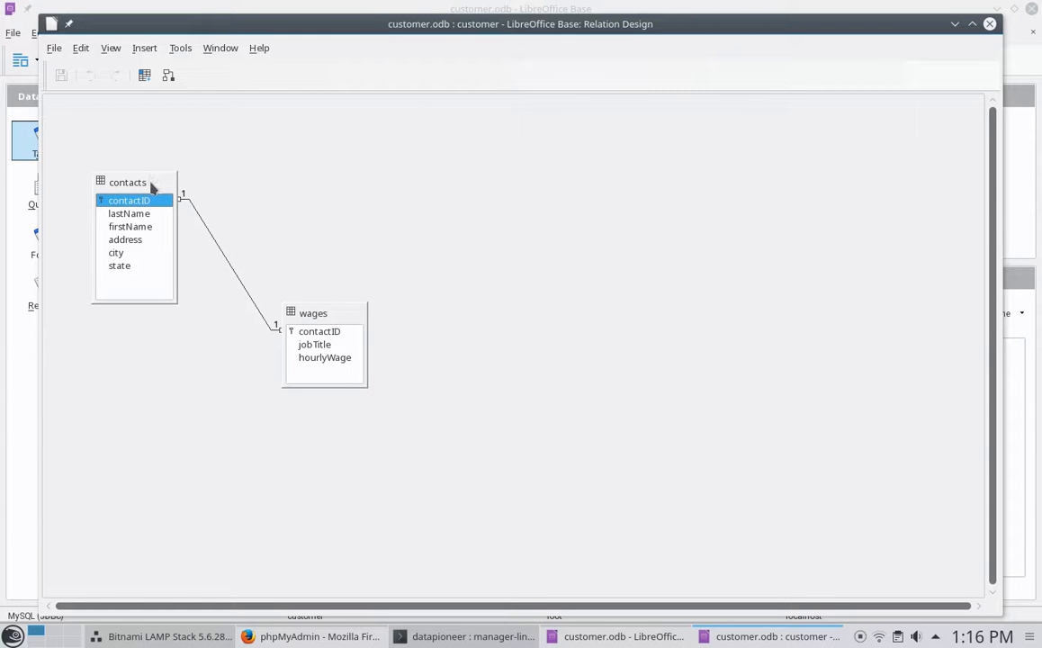
pyautogui.moveTo(435, 349)
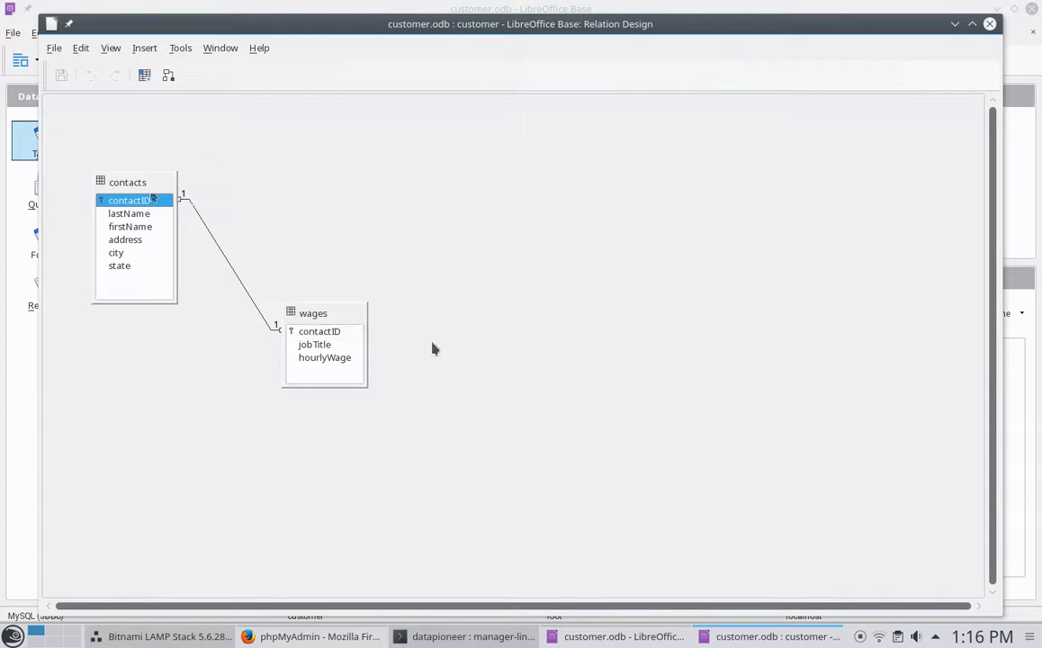
pyautogui.moveTo(528, 370)
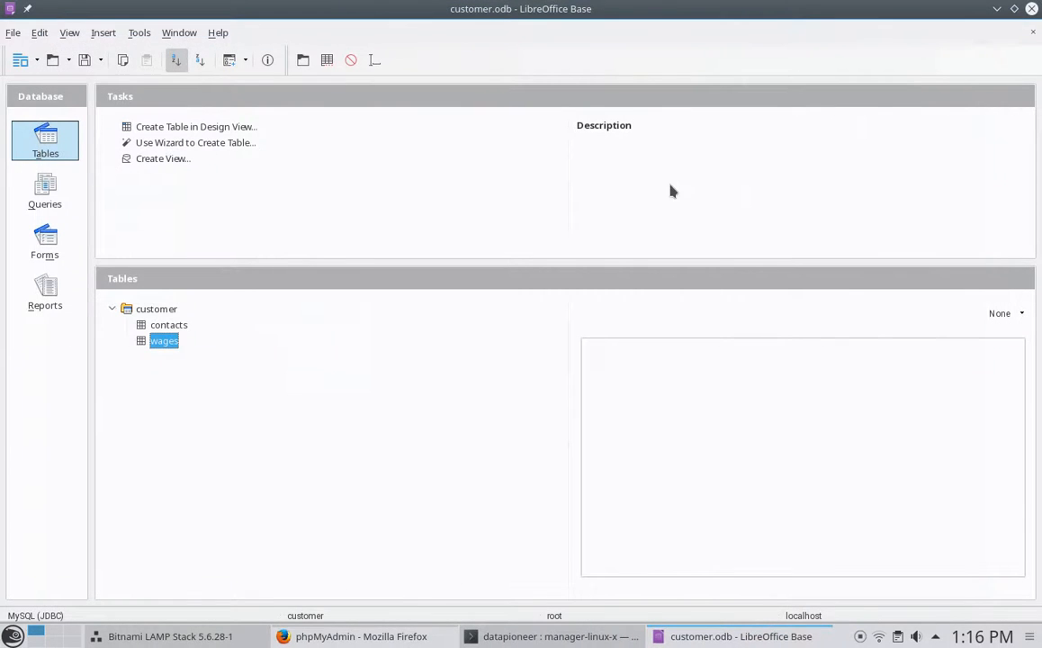
pyautogui.moveTo(619, 176)
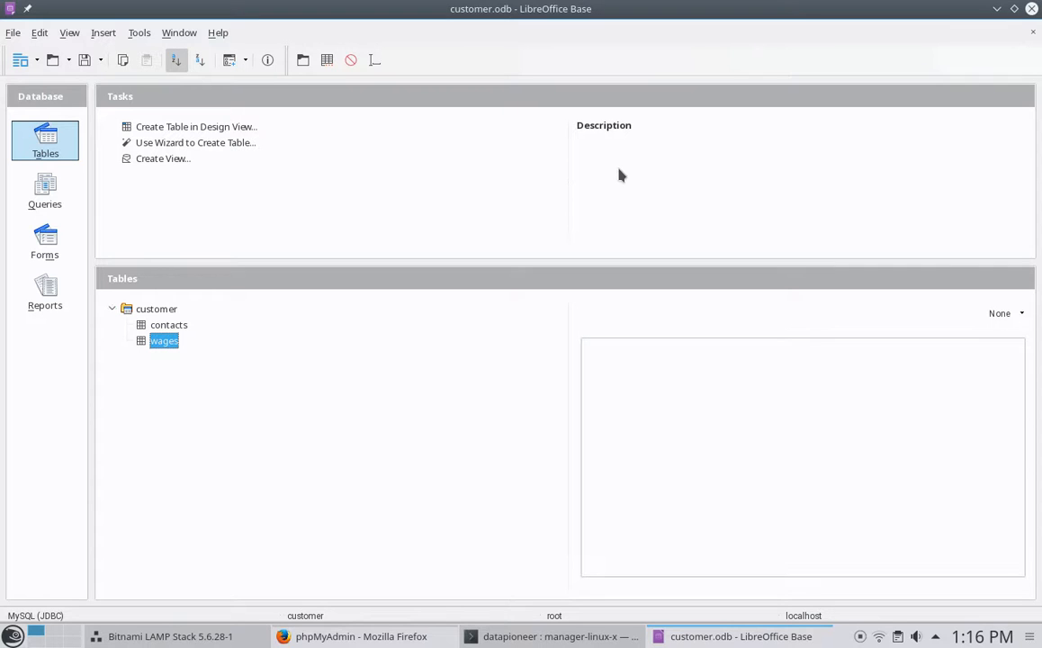
pyautogui.moveTo(710, 477)
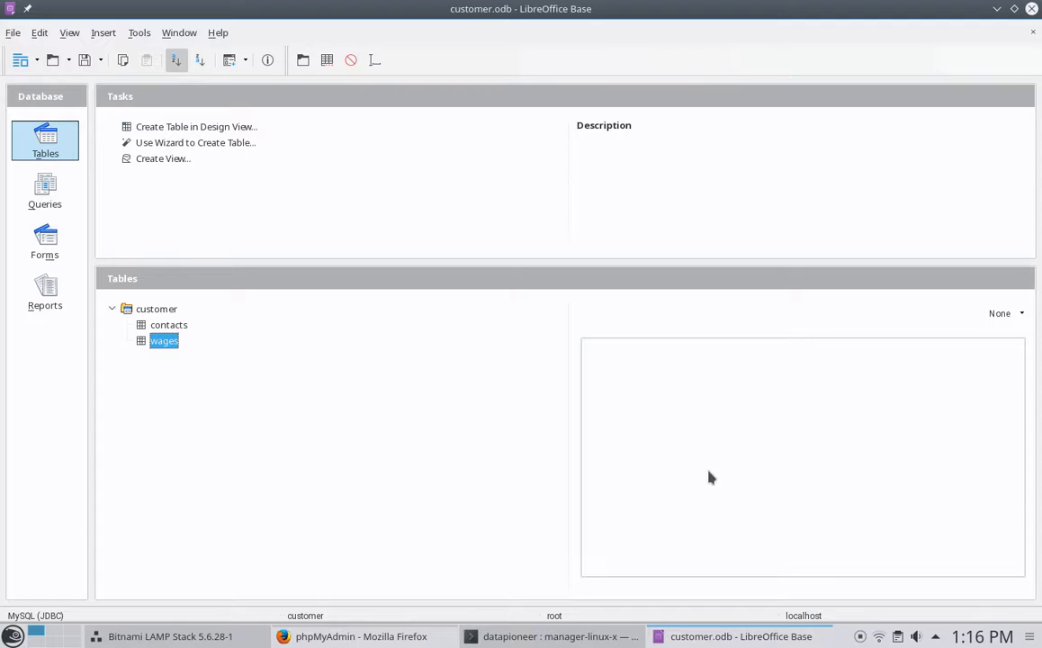